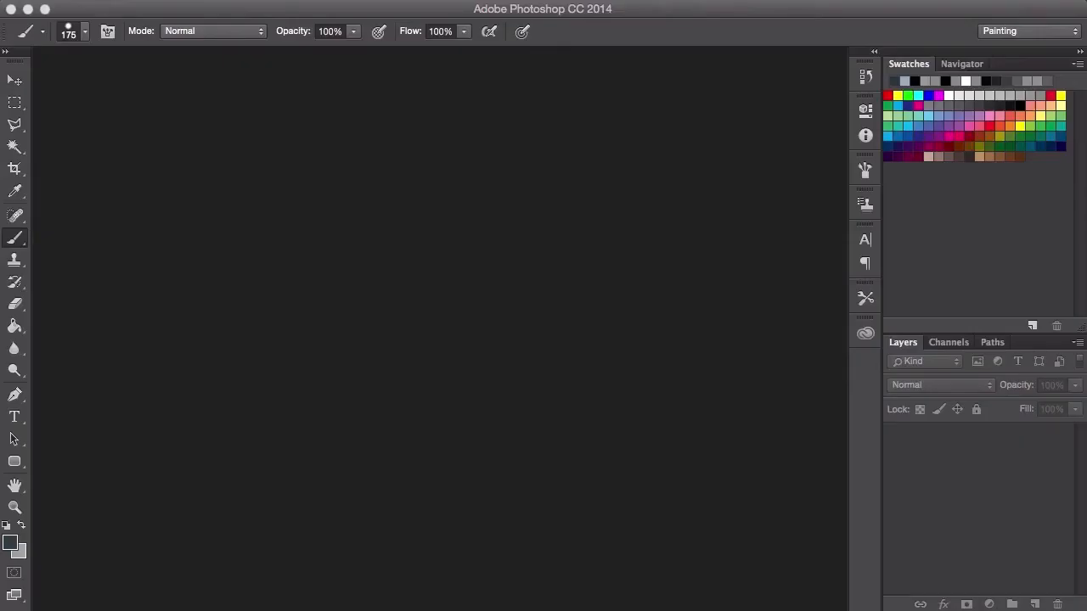
mouse_move(370, 407)
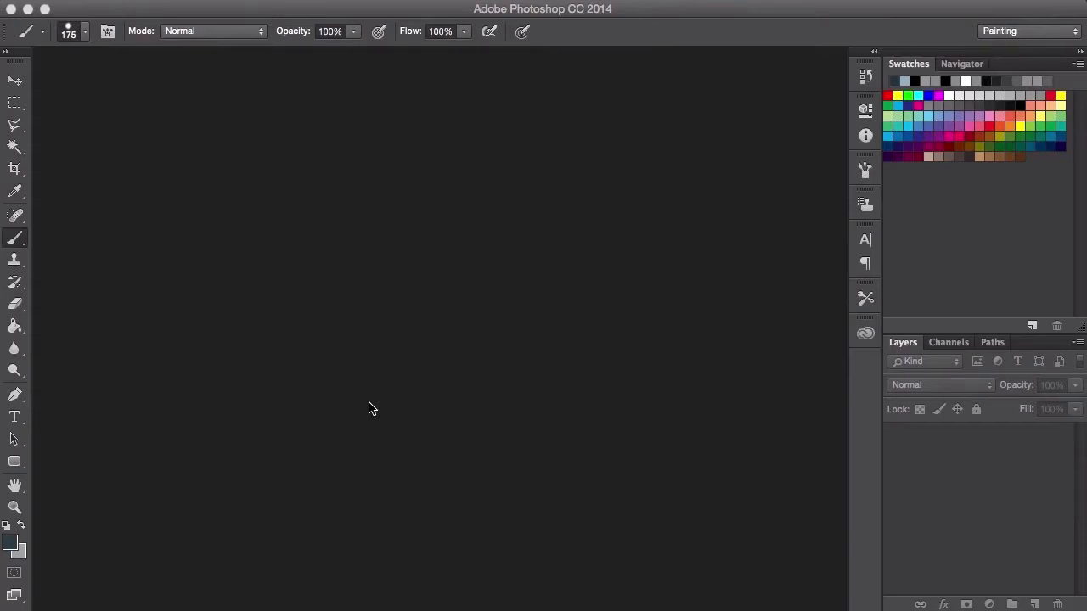
mouse_move(364, 411)
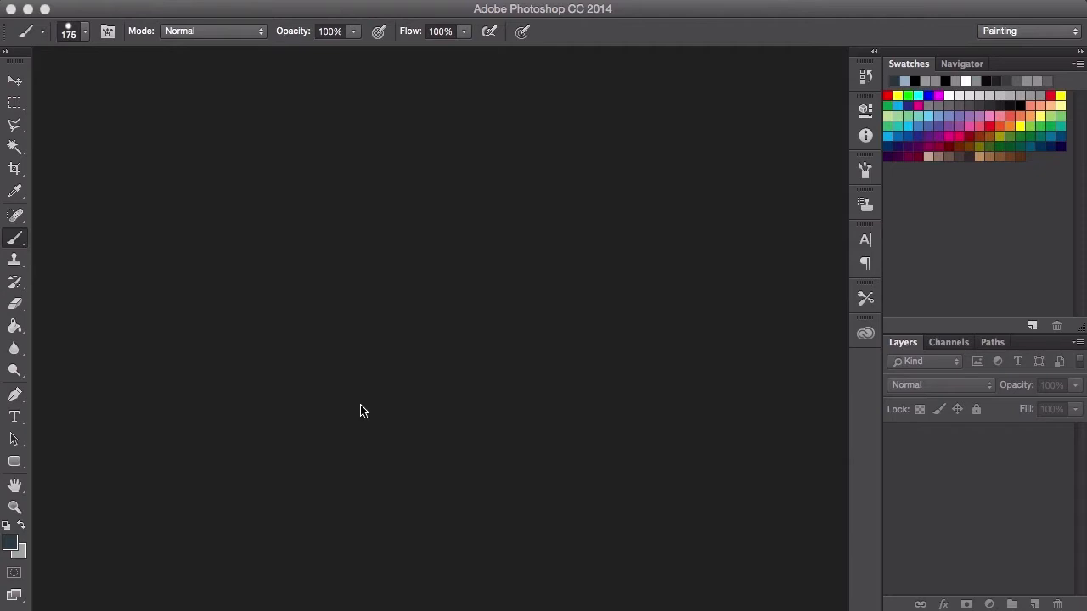
mouse_move(377, 384)
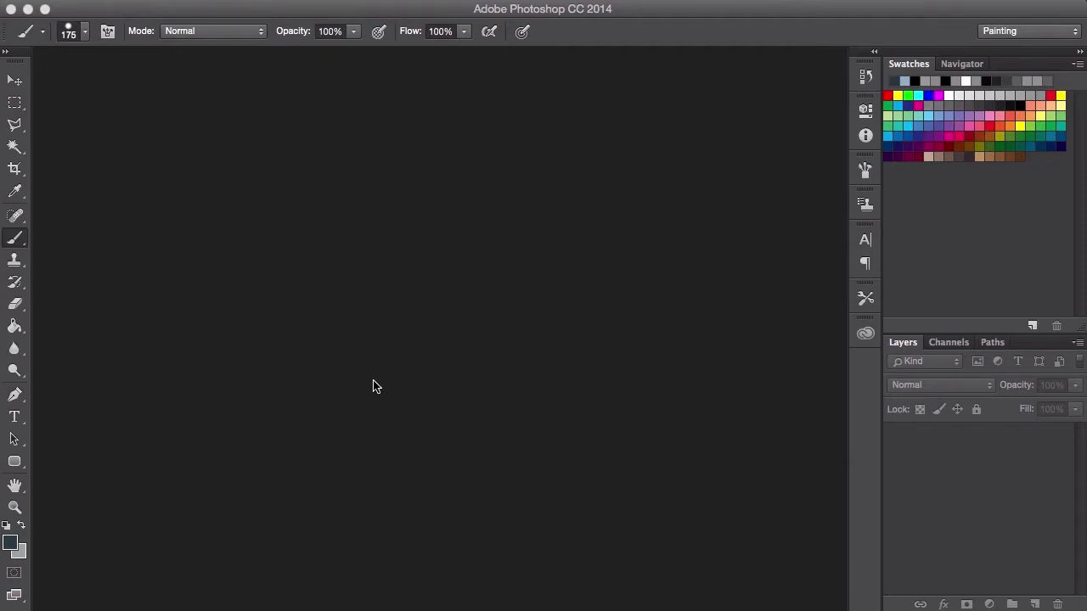
mouse_move(267, 144)
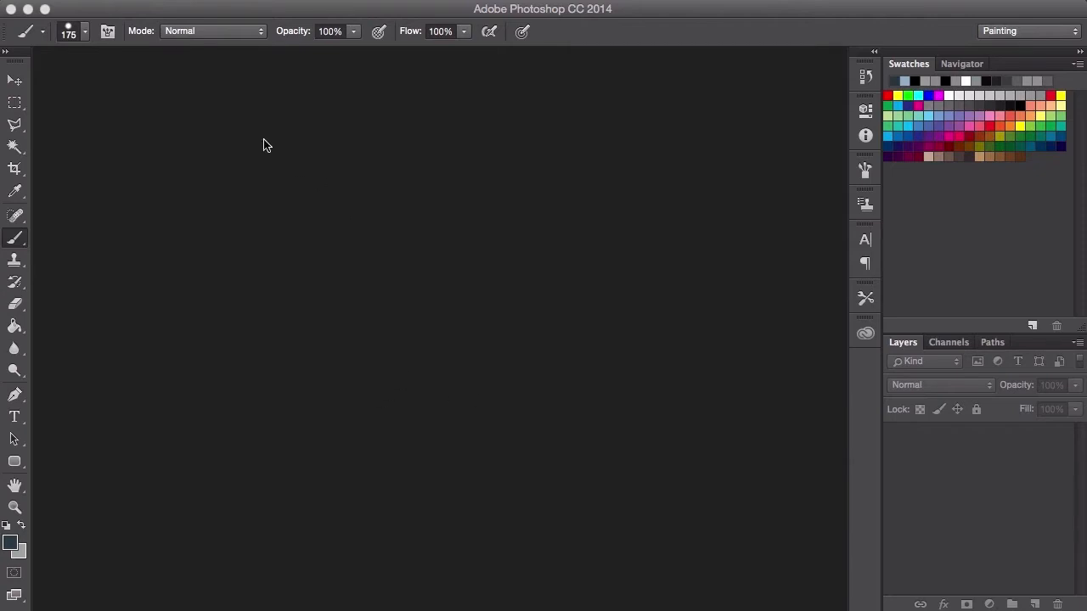
mouse_move(145, 16)
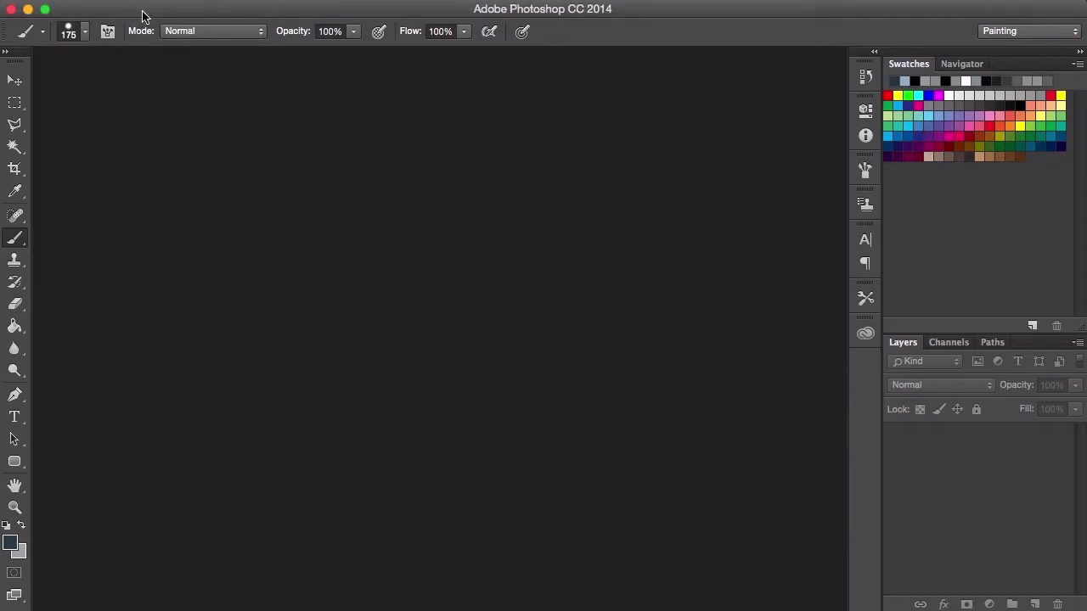
mouse_move(93, 183)
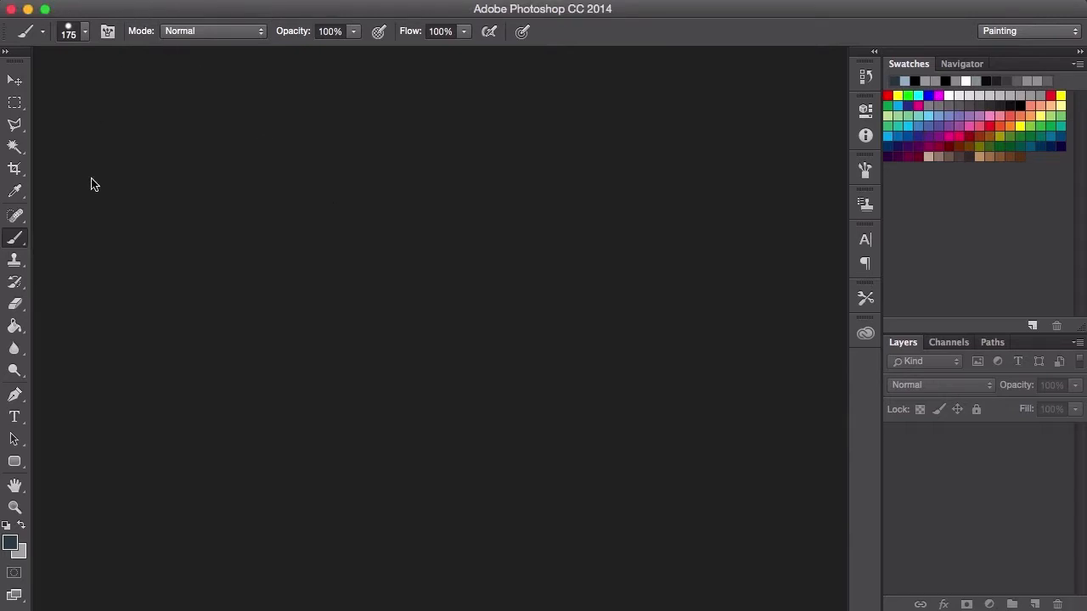
mouse_move(134, 183)
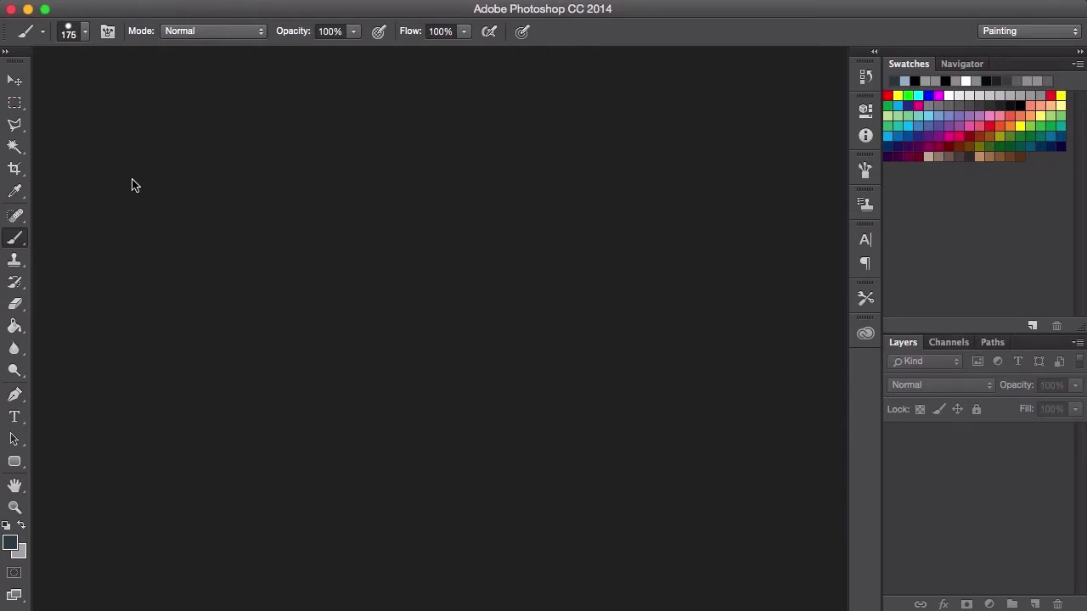
mouse_move(146, 37)
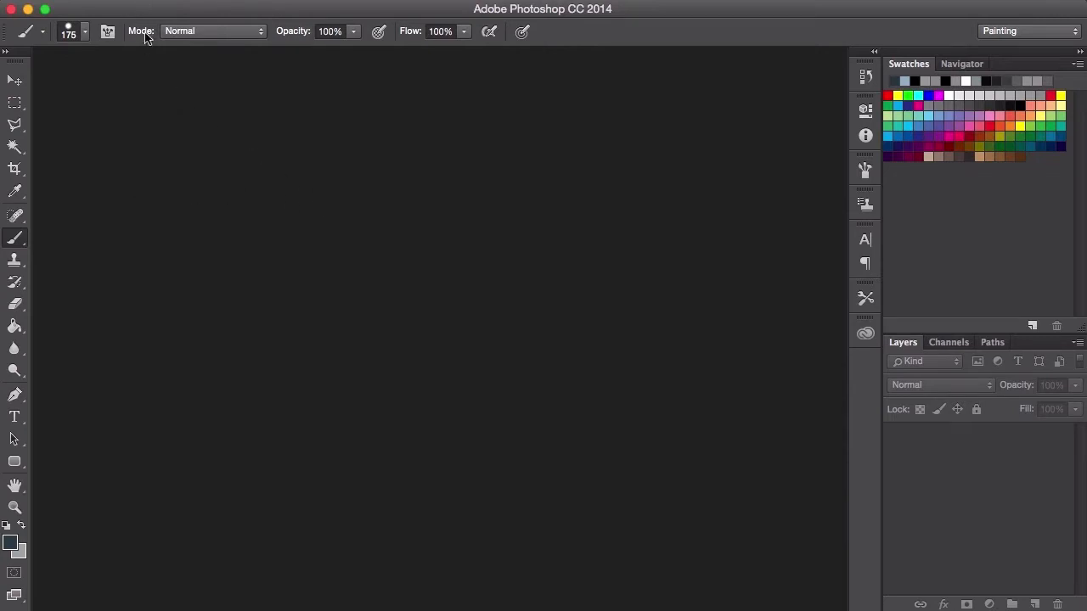
mouse_move(150, 91)
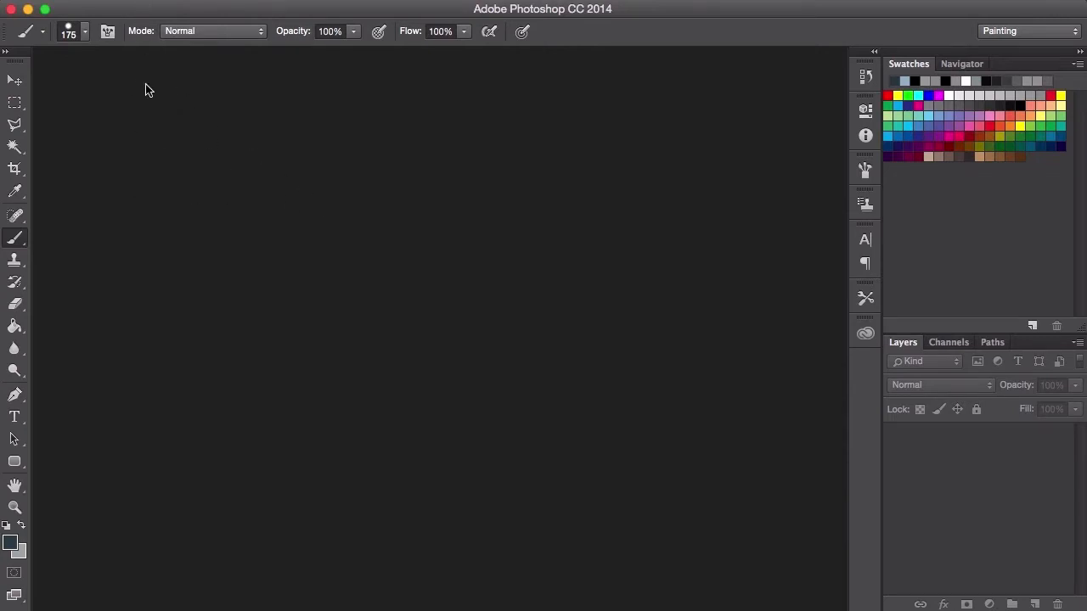
mouse_move(139, 78)
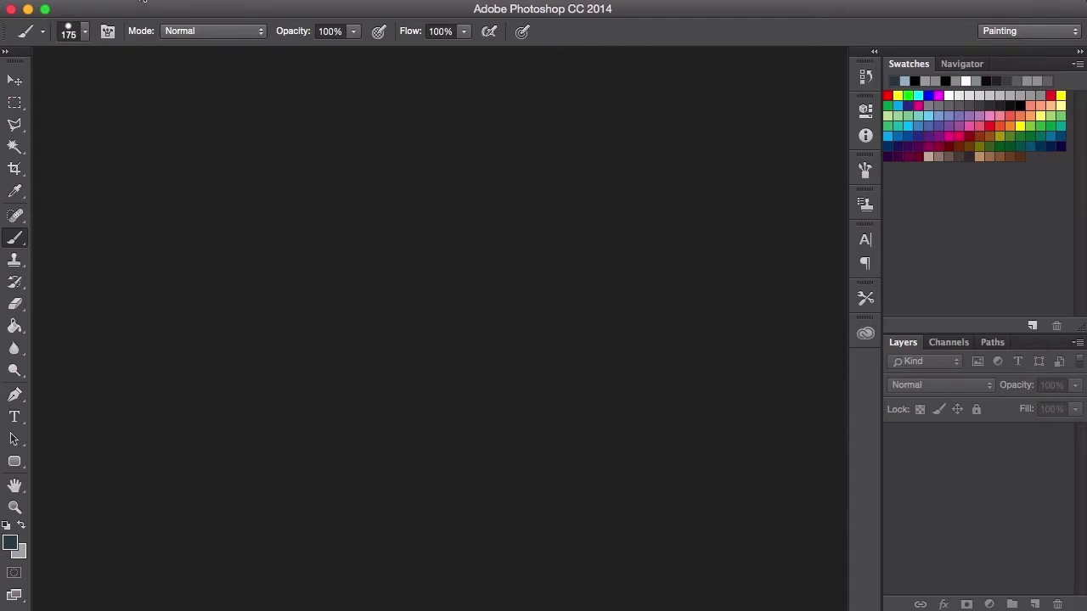
Step: Fill the New dialog with the International Paper preset, A4 210×297 mm at 300 pixels/inch
left_click(153, 4)
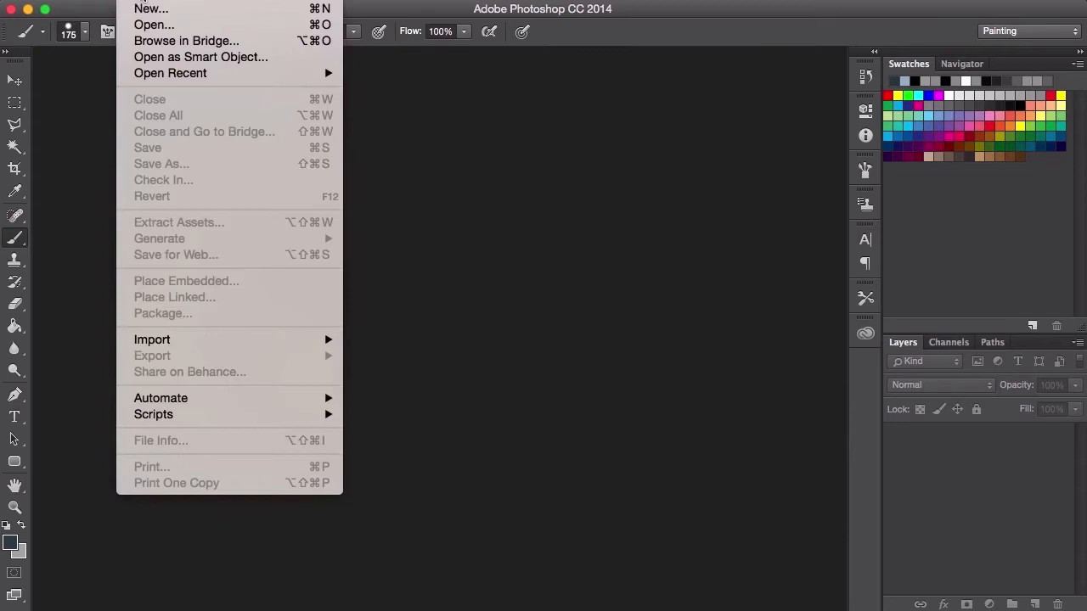
mouse_move(150, 9)
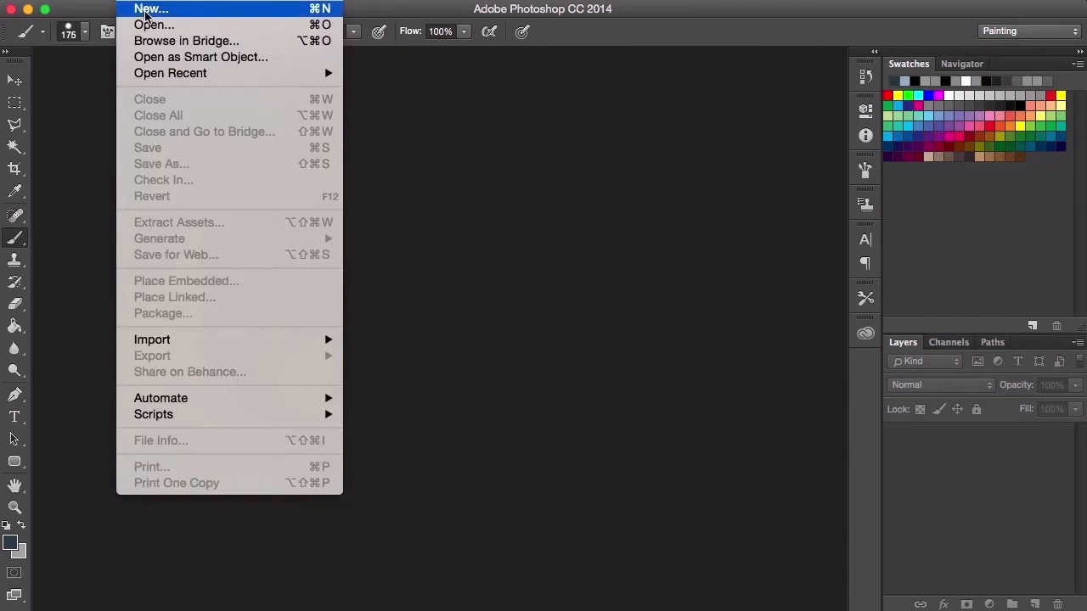
left_click(150, 8)
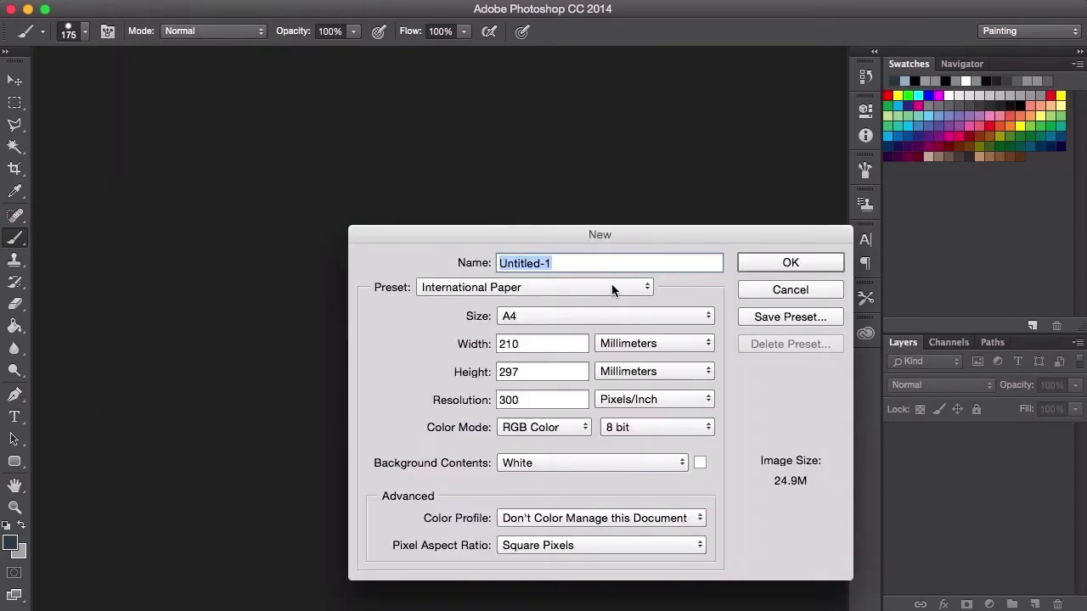
left_click(604, 314)
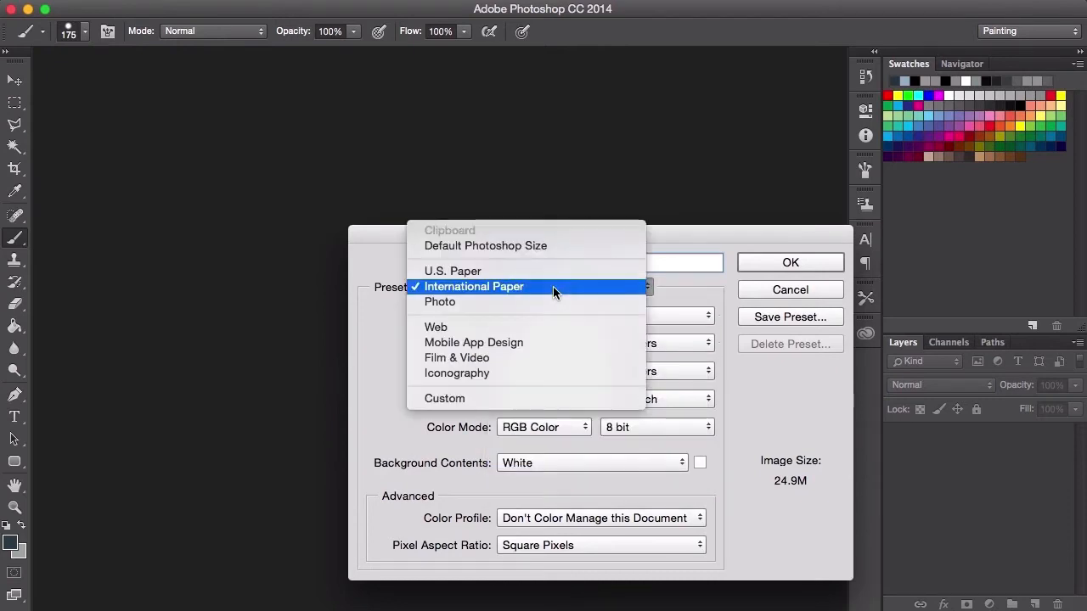
mouse_move(489, 289)
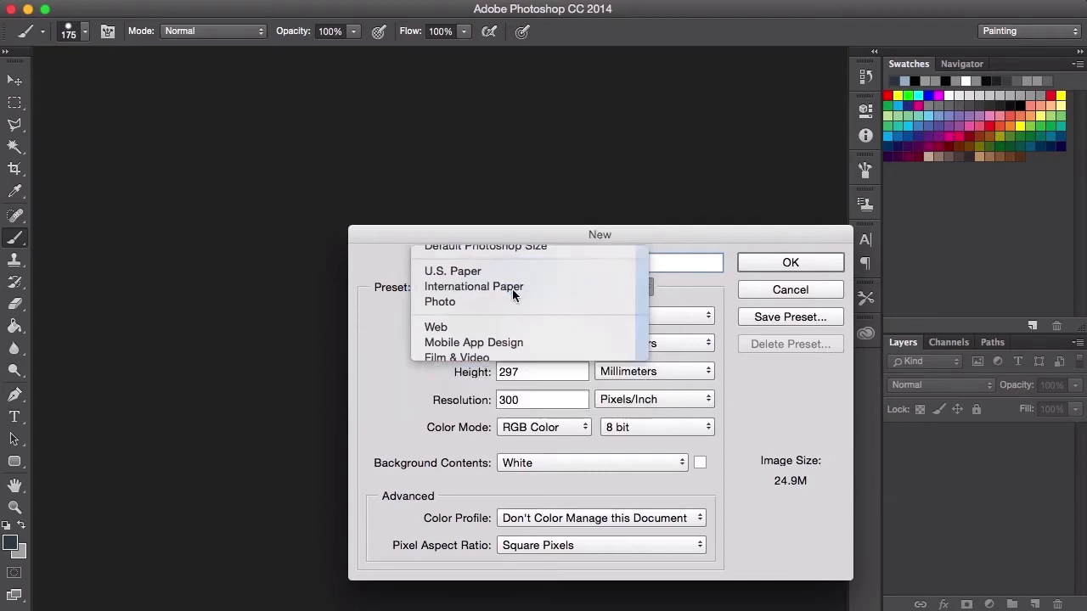
left_click(474, 285)
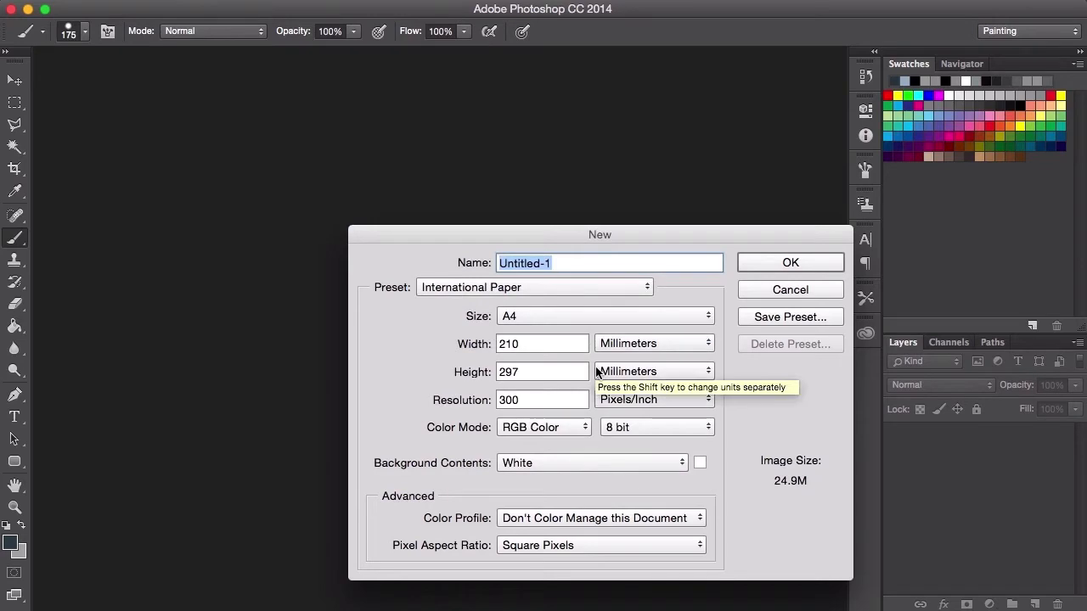
mouse_move(613, 381)
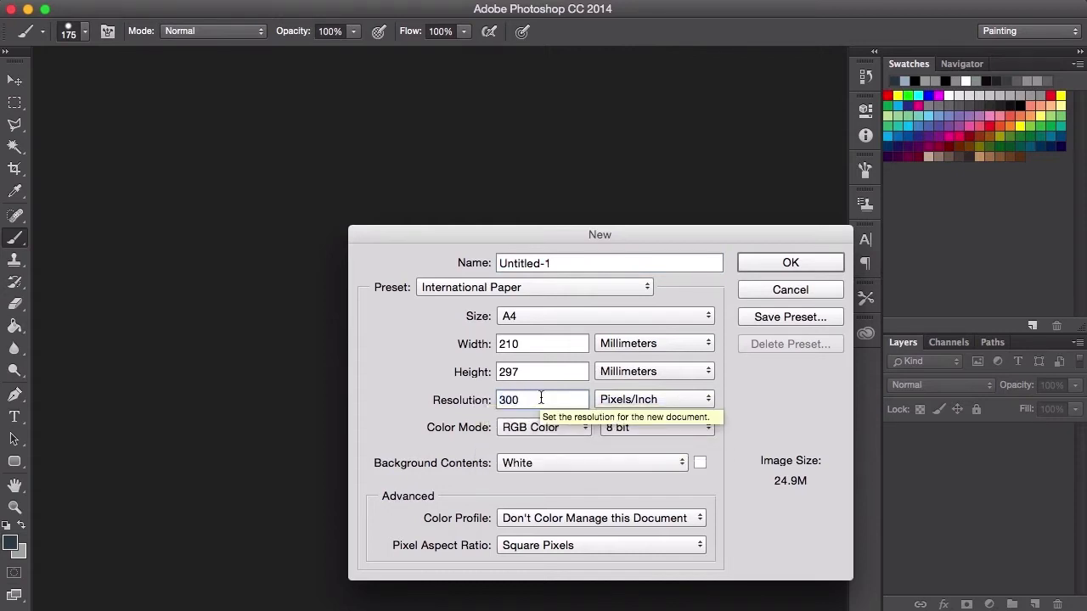
left_click(540, 399)
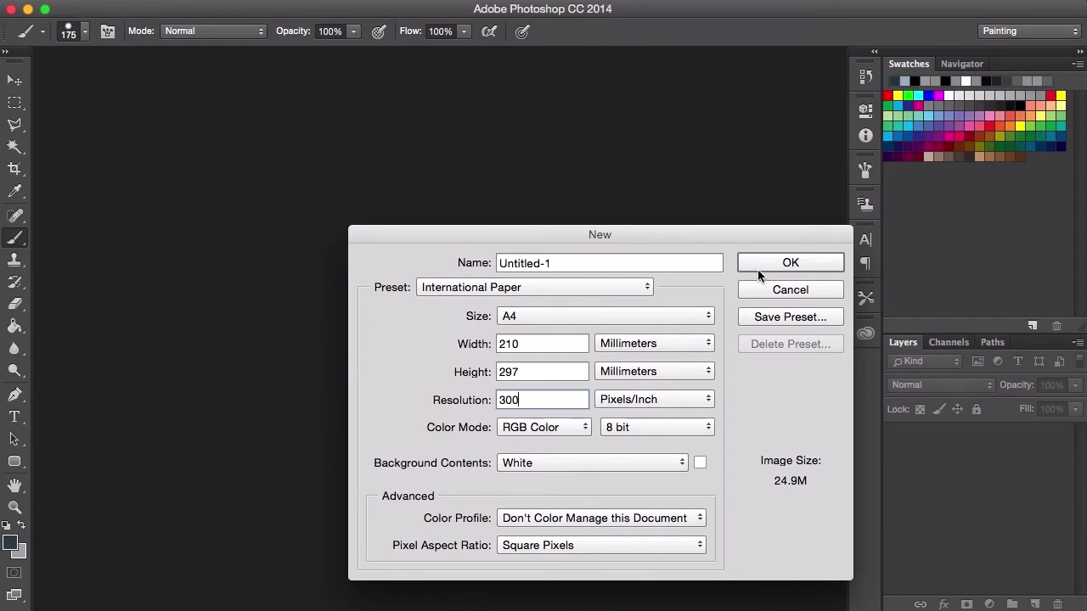
Step: Confirm the dialog to create the blank white A4 document Untitled-1
left_click(789, 262)
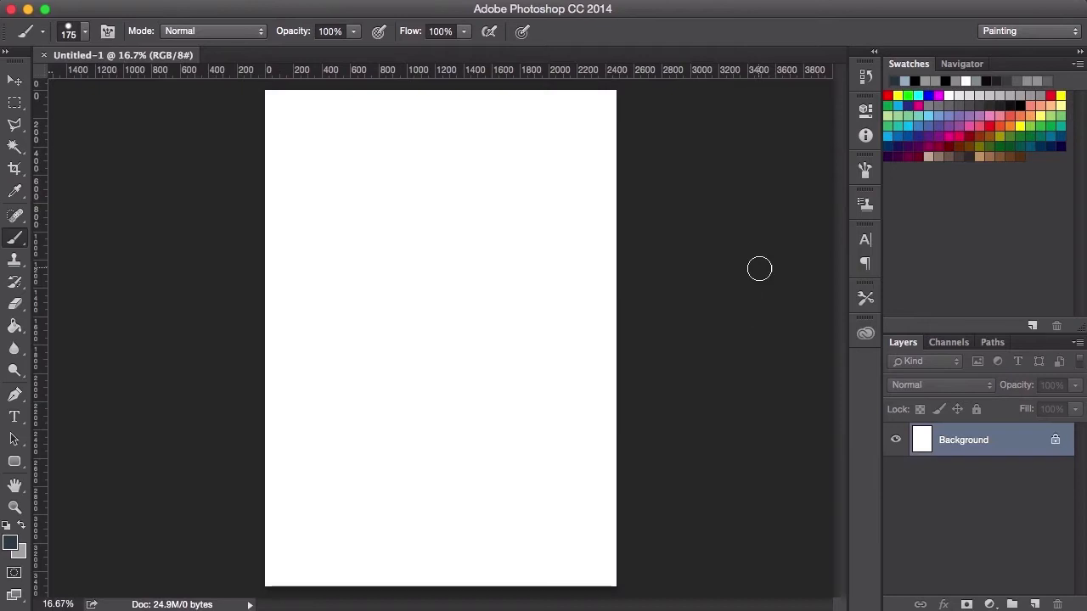
mouse_move(426, 143)
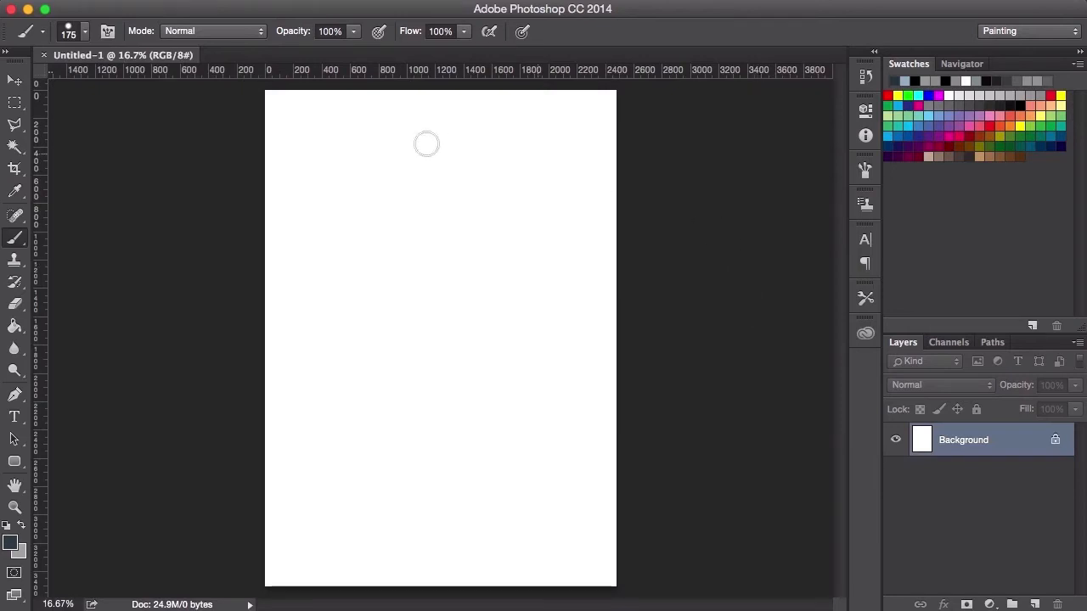
mouse_move(764, 190)
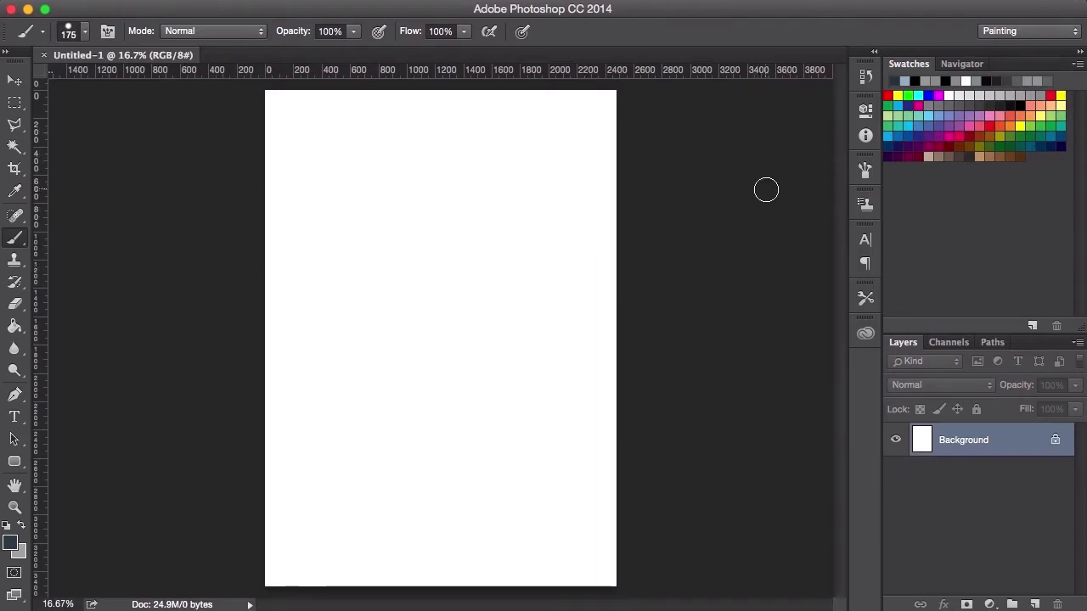
mouse_move(576, 27)
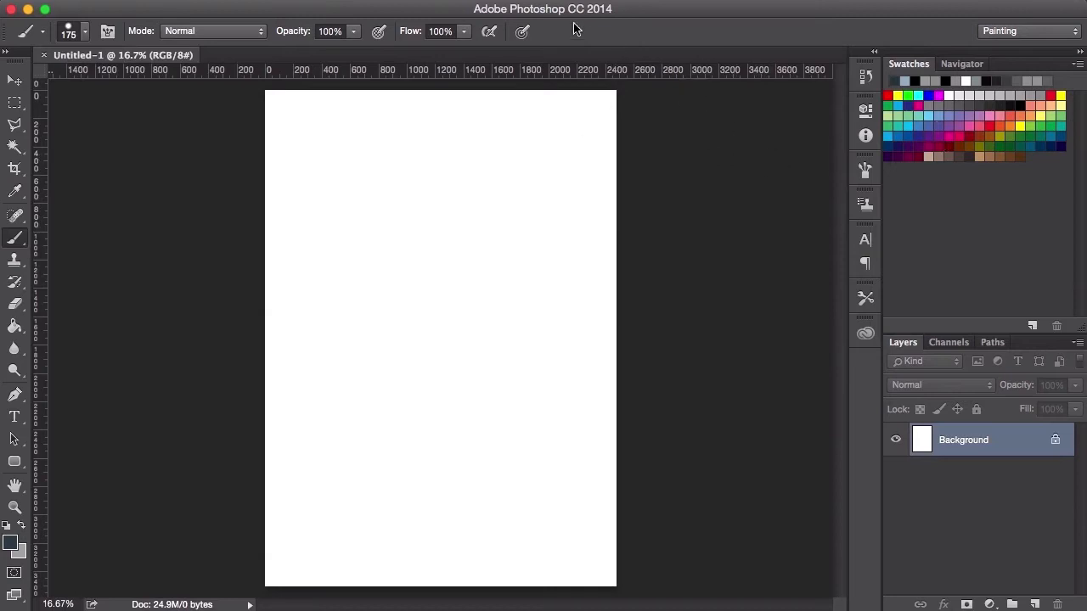
left_click(534, 9)
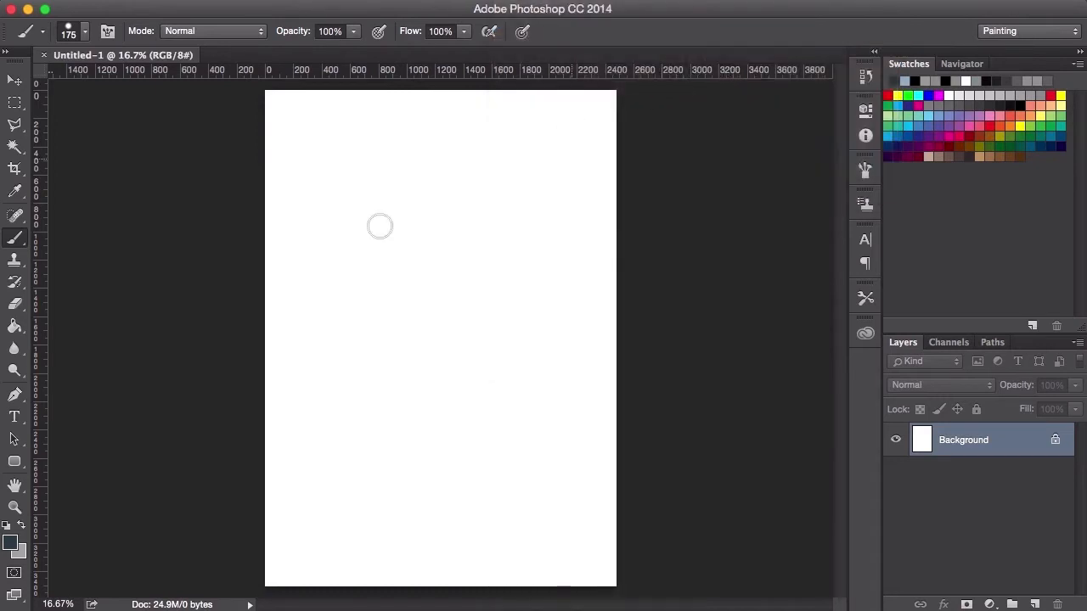
mouse_move(367, 231)
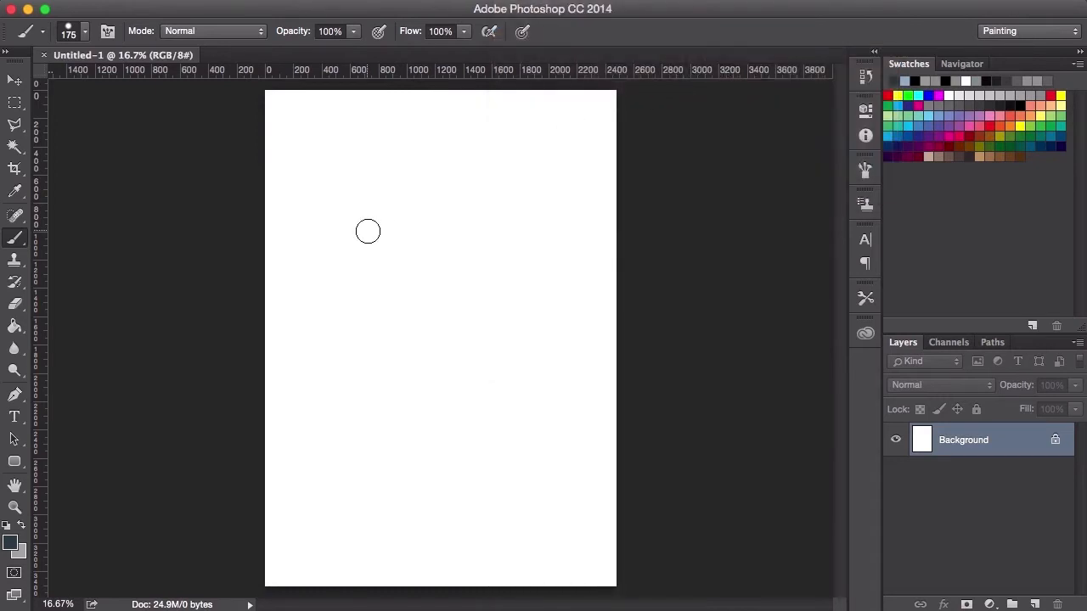
mouse_move(389, 299)
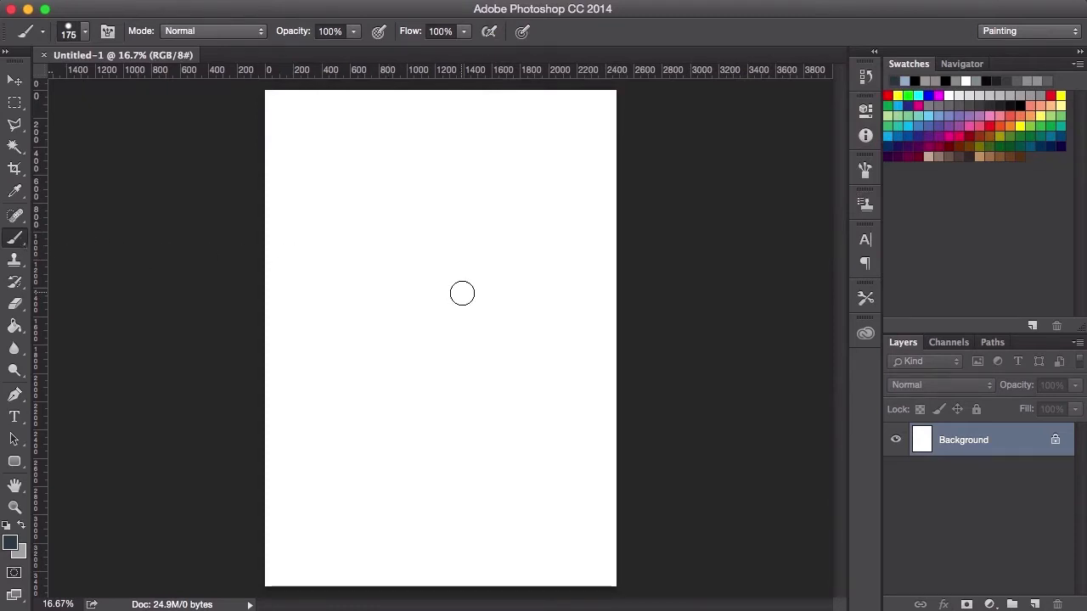
Step: Reduce the hard round brush size to 150 pixels in the options bar
left_click(68, 31)
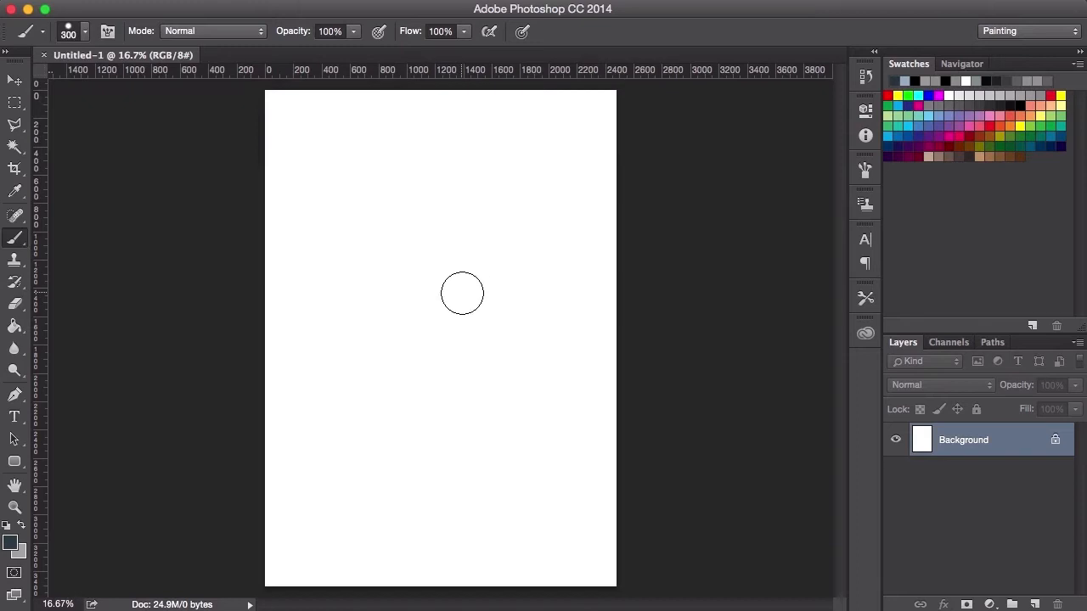
type("150")
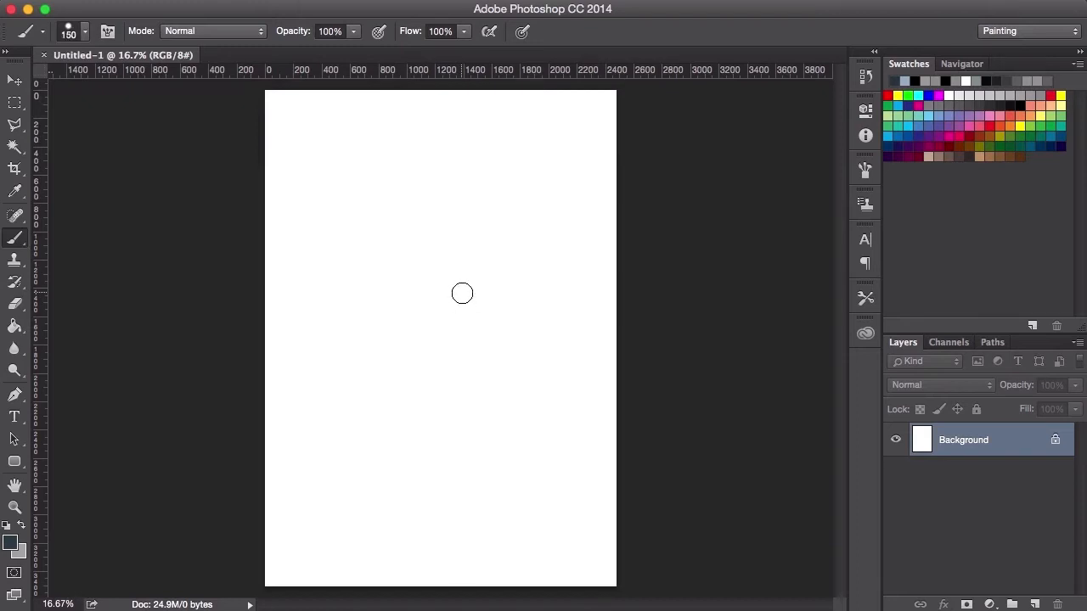
mouse_move(422, 296)
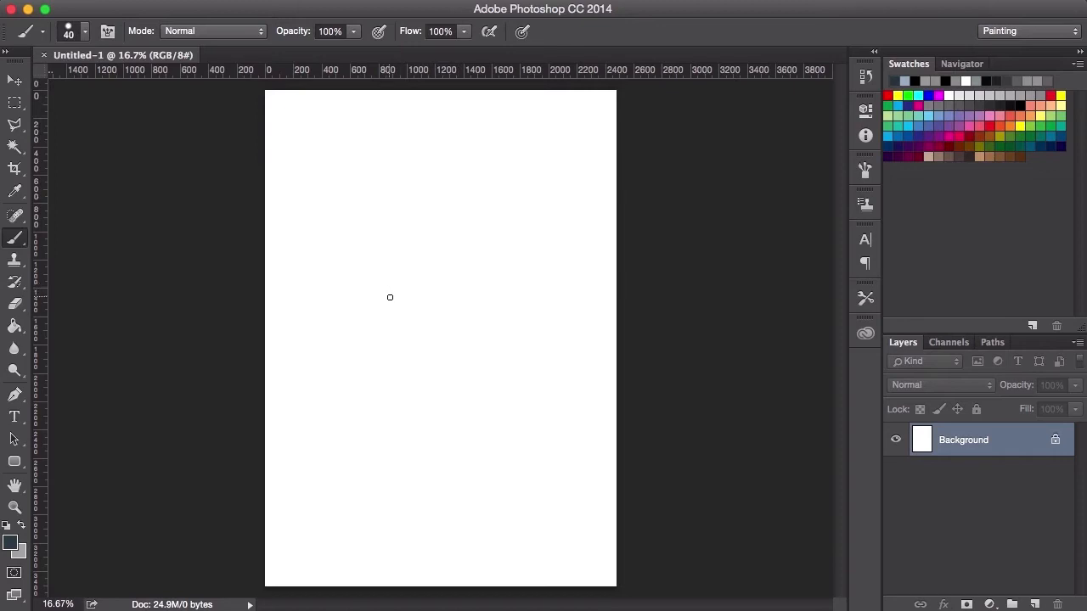
mouse_move(401, 380)
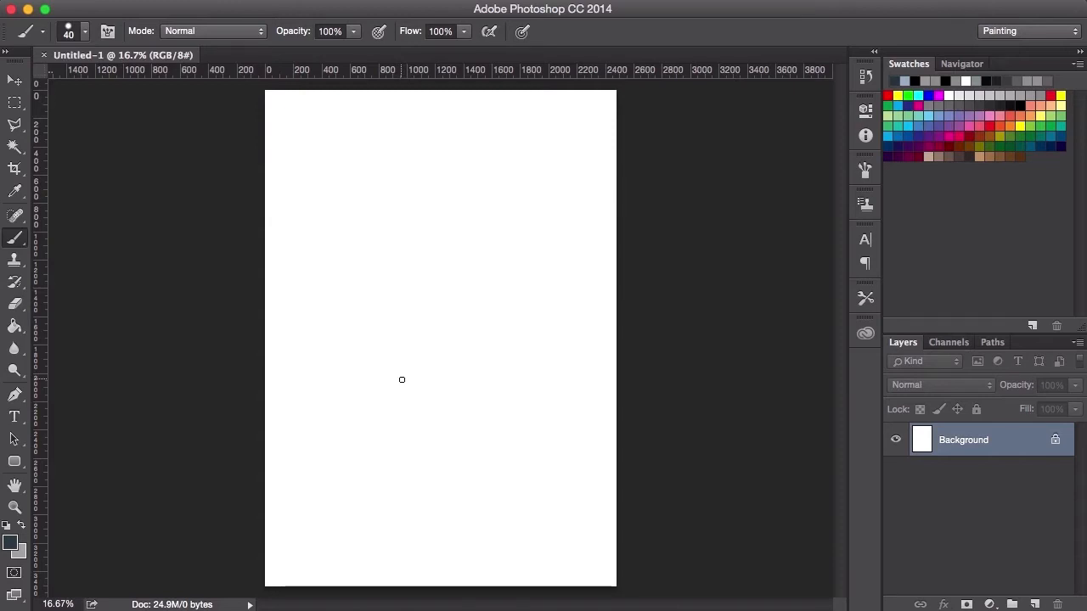
mouse_move(435, 363)
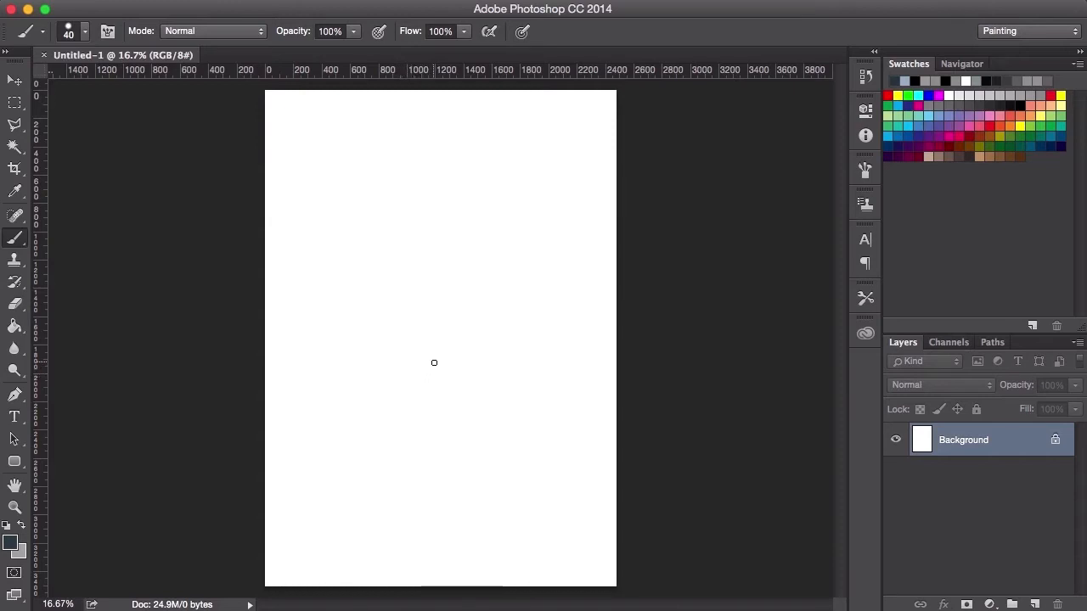
mouse_move(477, 265)
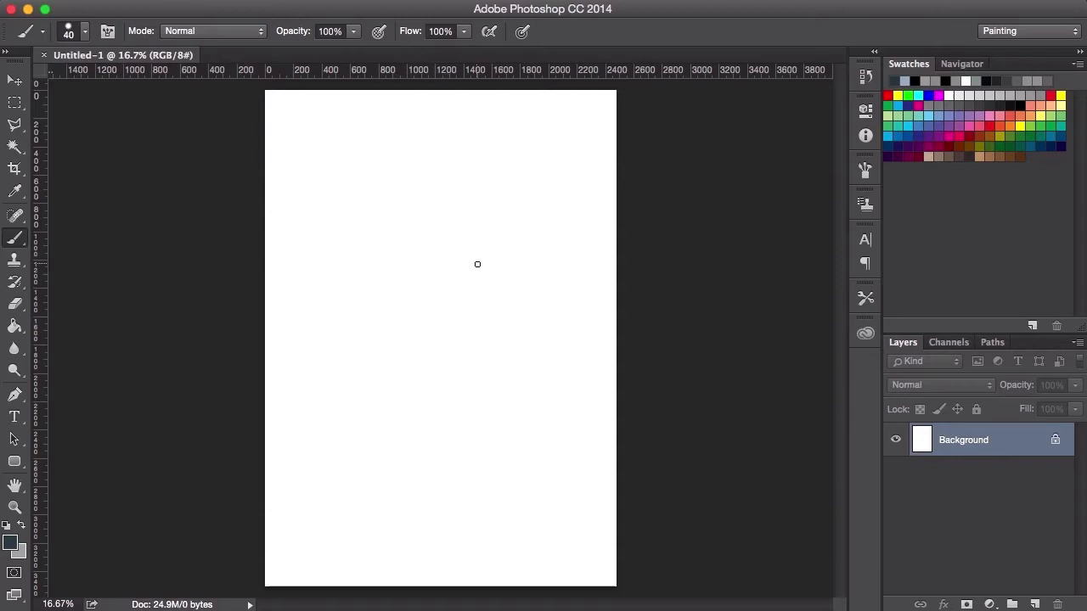
mouse_move(489, 269)
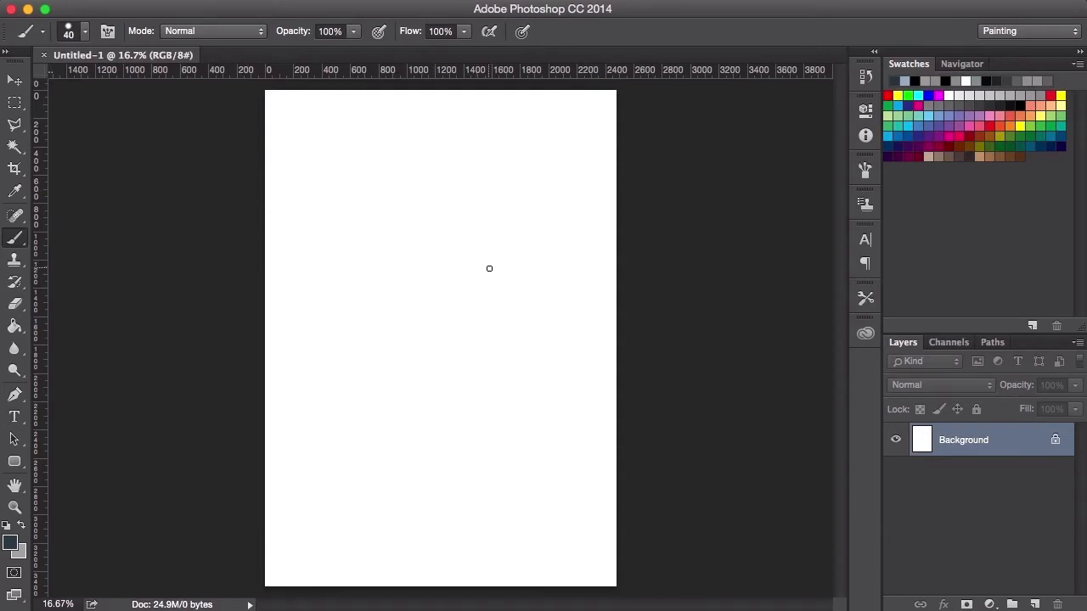
mouse_move(465, 244)
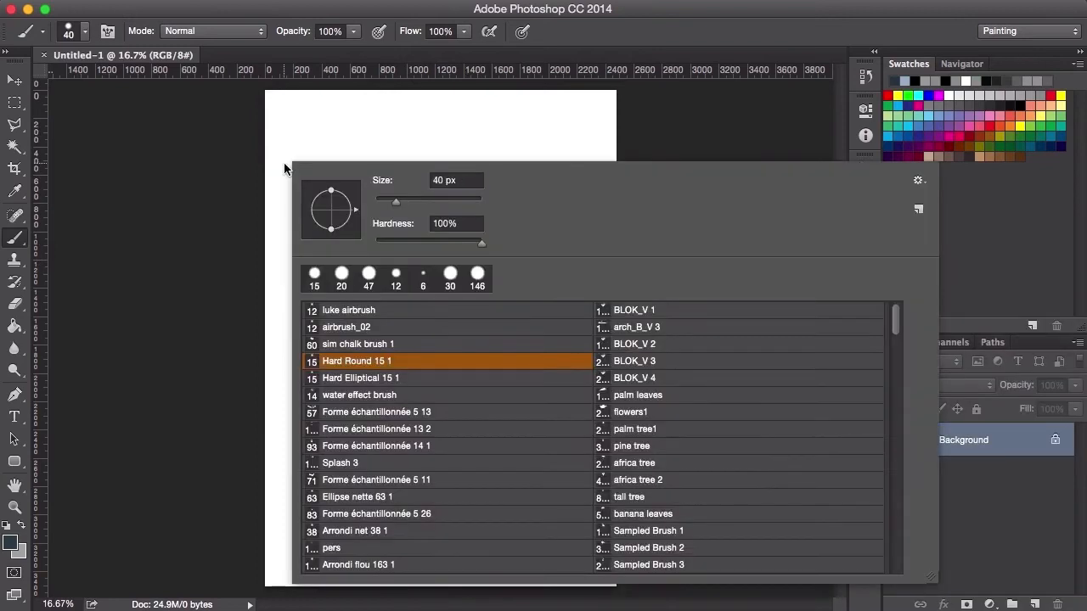
Step: Scroll through the brush presets, keep a 40-pixel hard round tip, and show the detailed brush settings
scroll("down", 3)
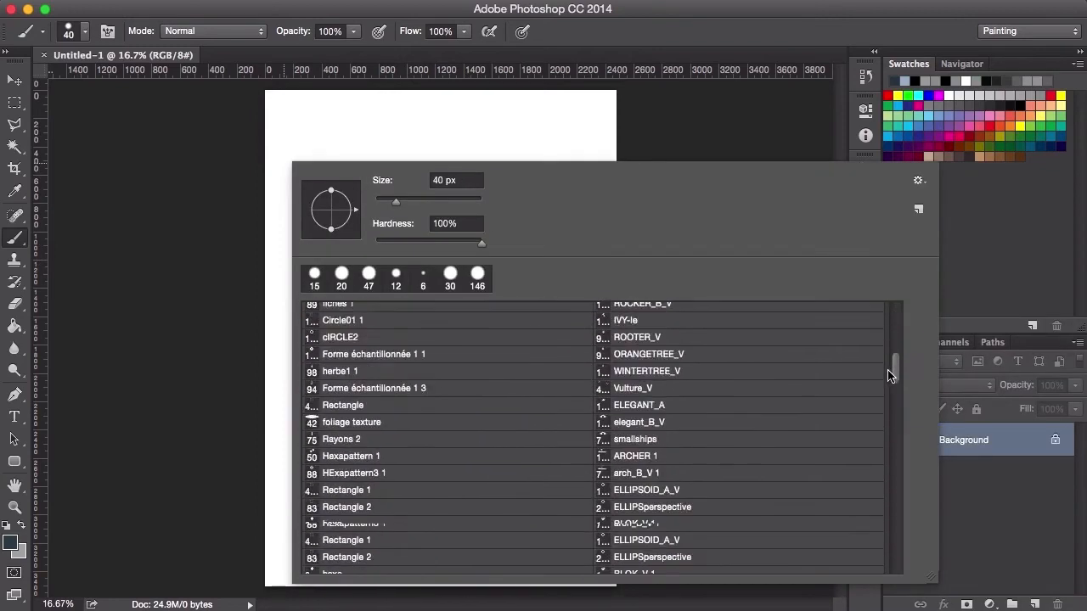
scroll("down", 3)
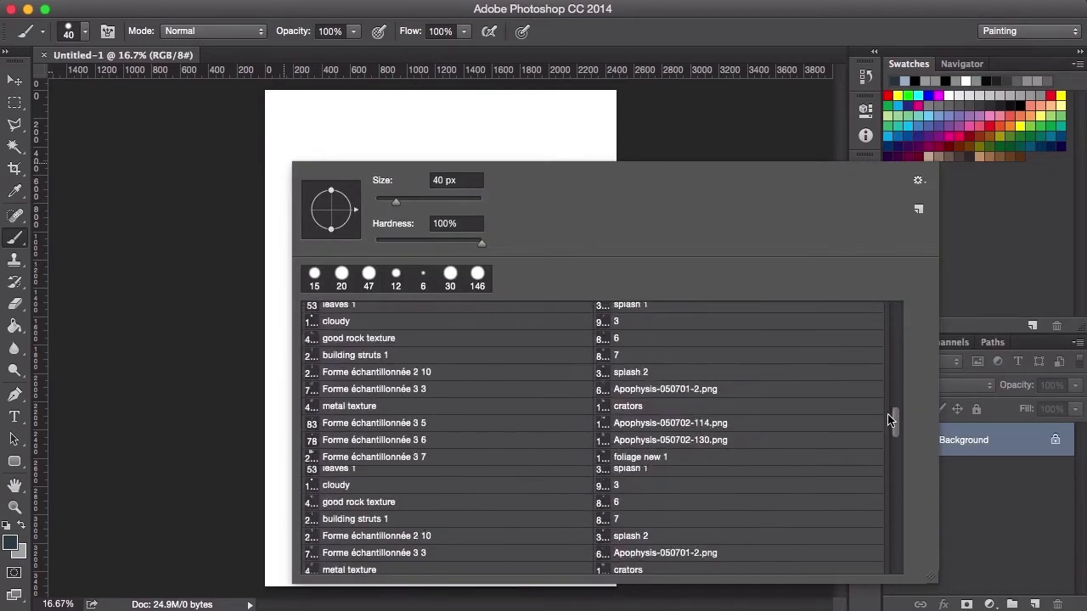
scroll("down", 3)
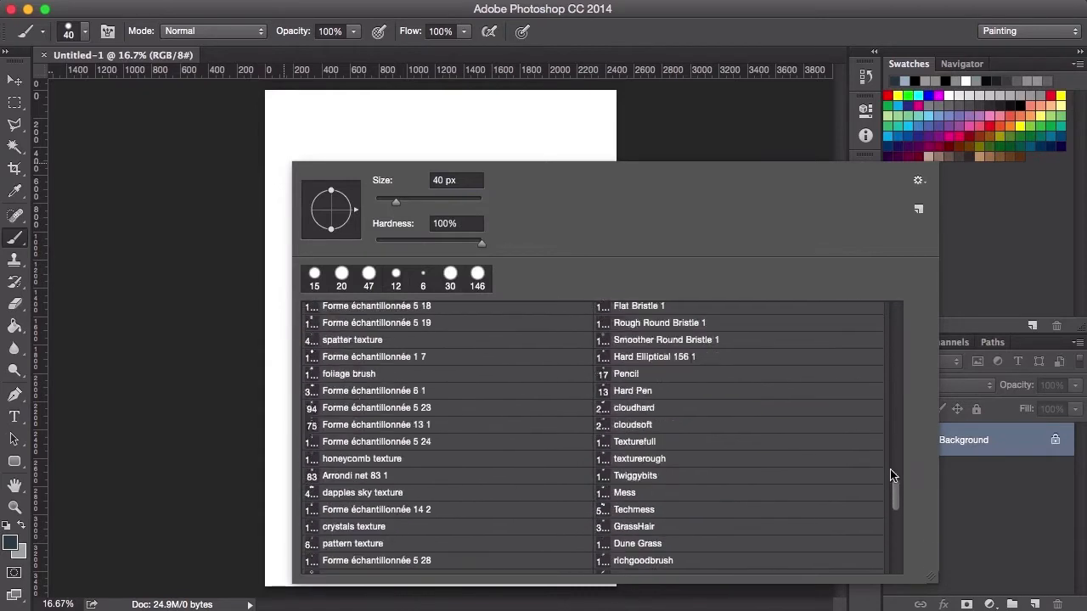
left_click_drag(893, 476, 893, 382)
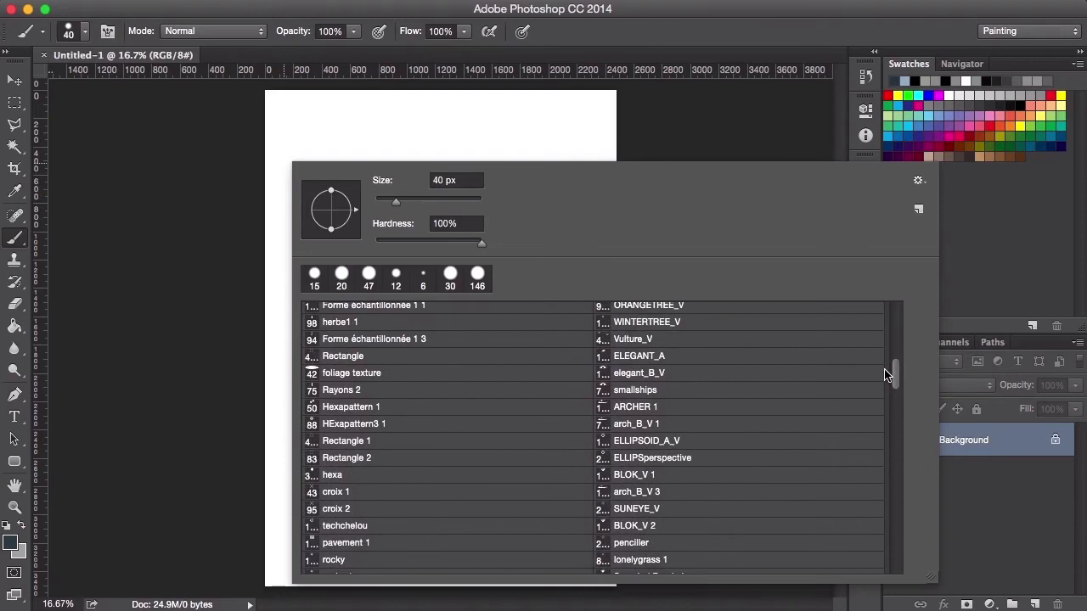
scroll("down", 3)
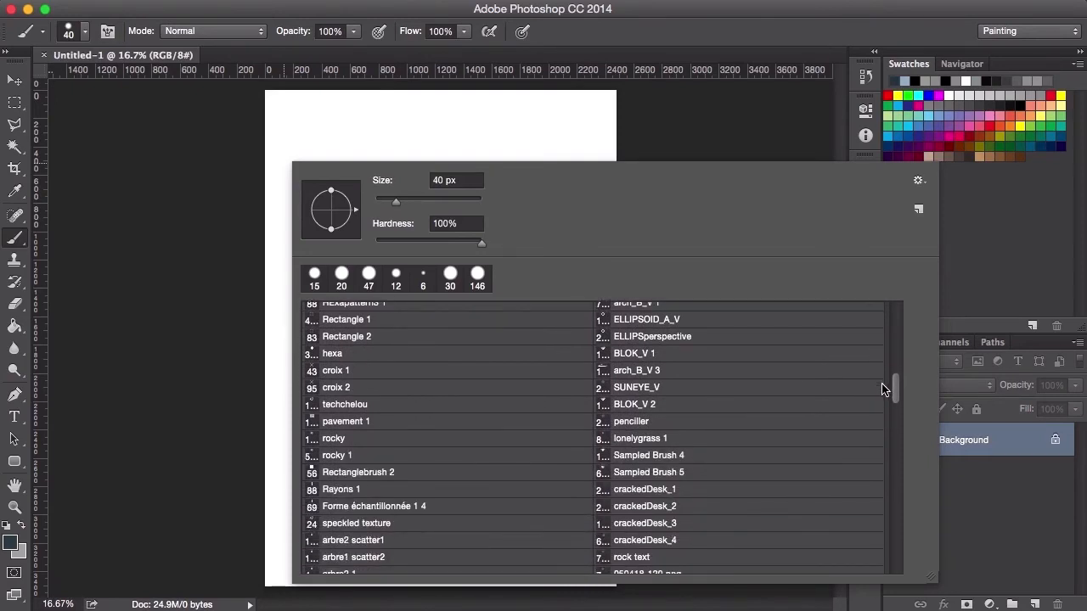
right_click(255, 299)
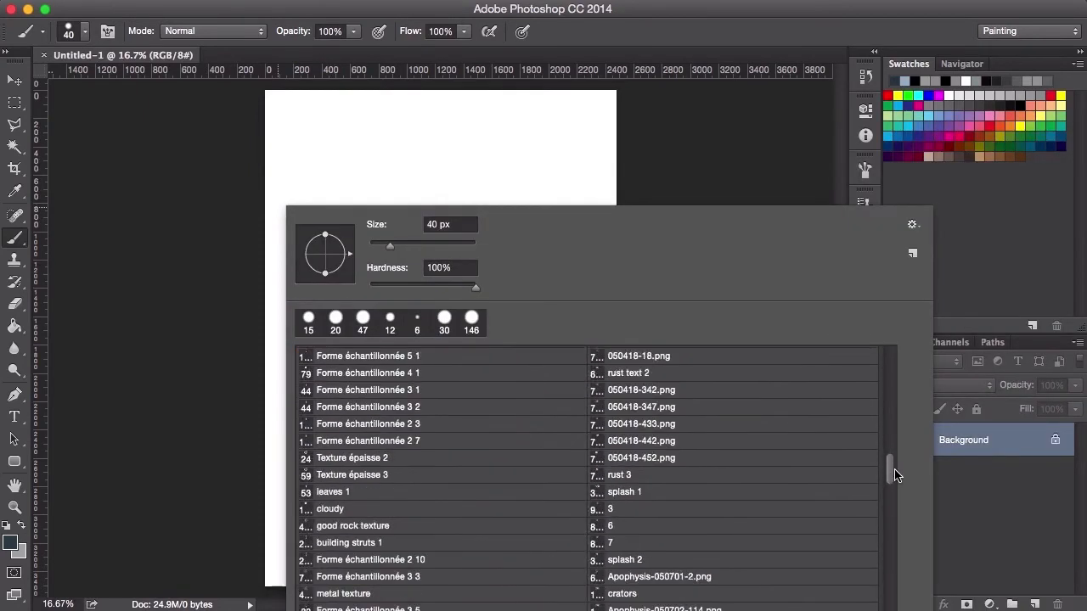
left_click_drag(893, 472, 893, 374)
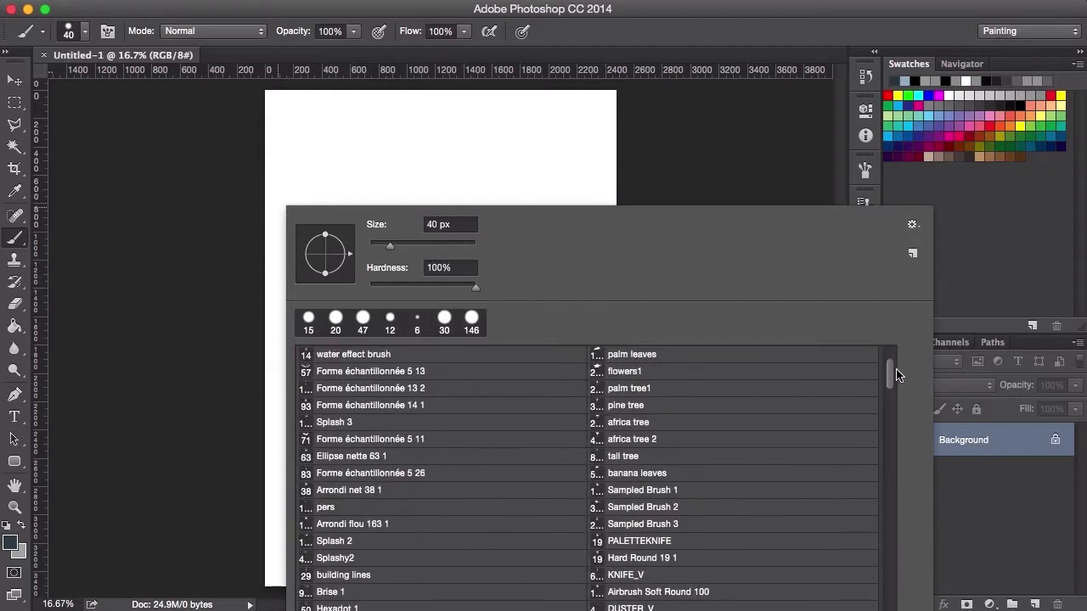
left_click(654, 107)
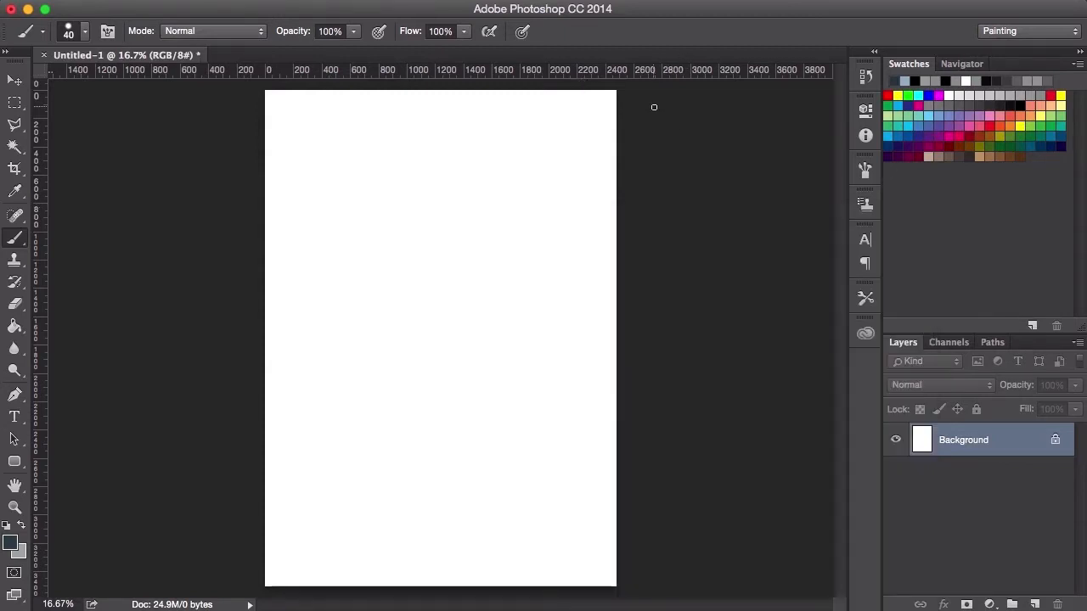
left_click(867, 170)
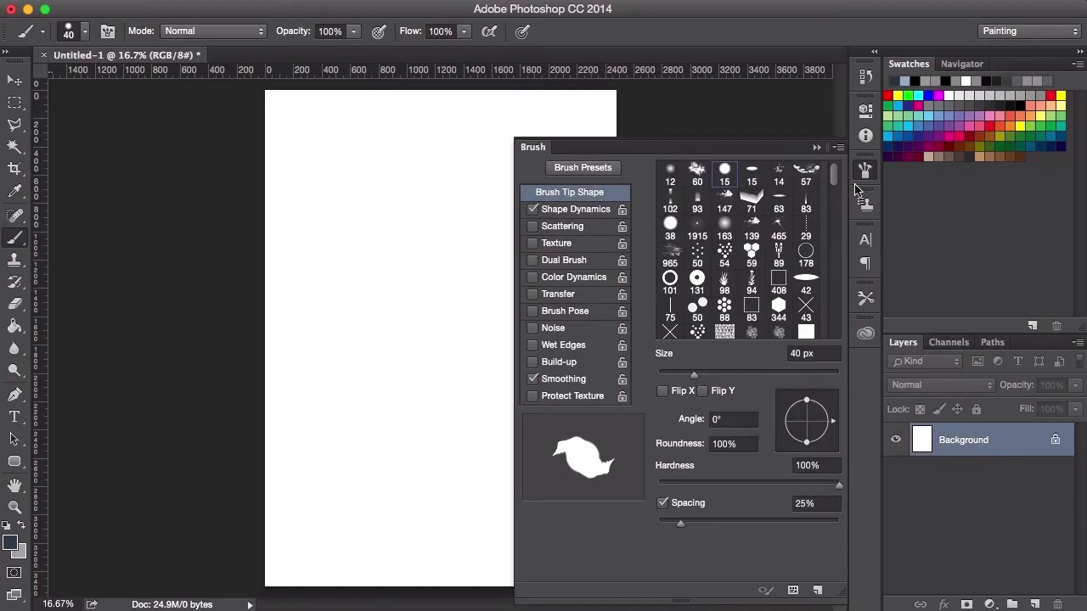
Step: Collapse the Brush panel and bring the brush preset list back up
scroll("down", 3)
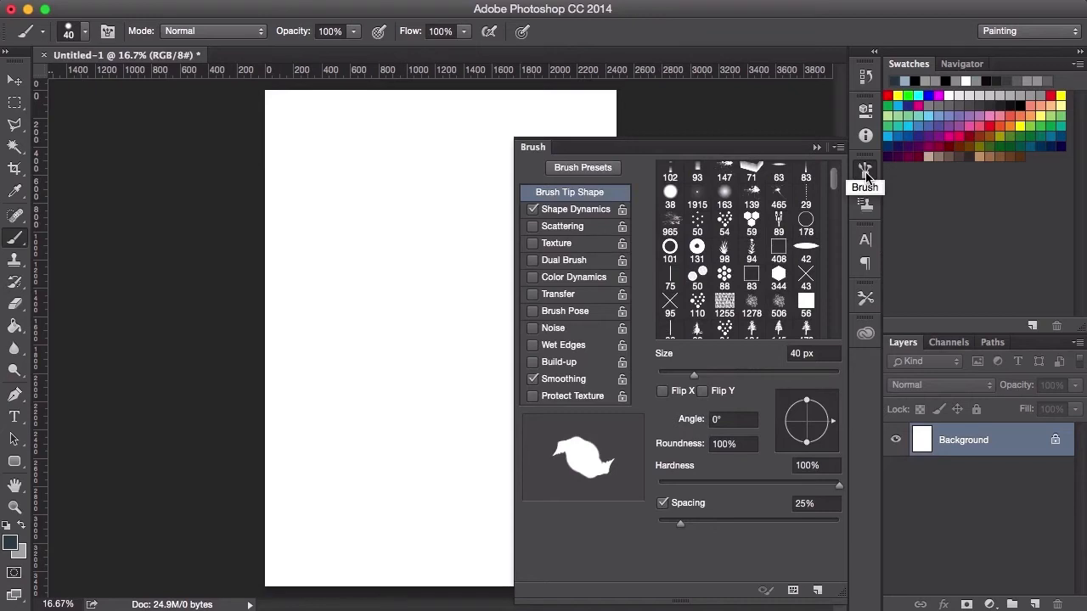
left_click(864, 169)
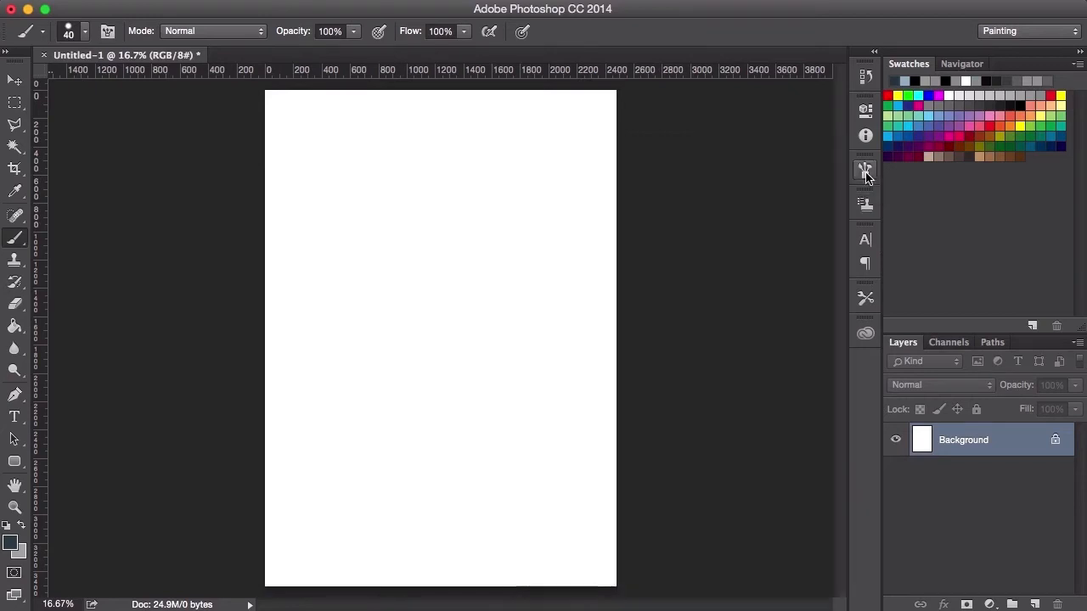
left_click(85, 31)
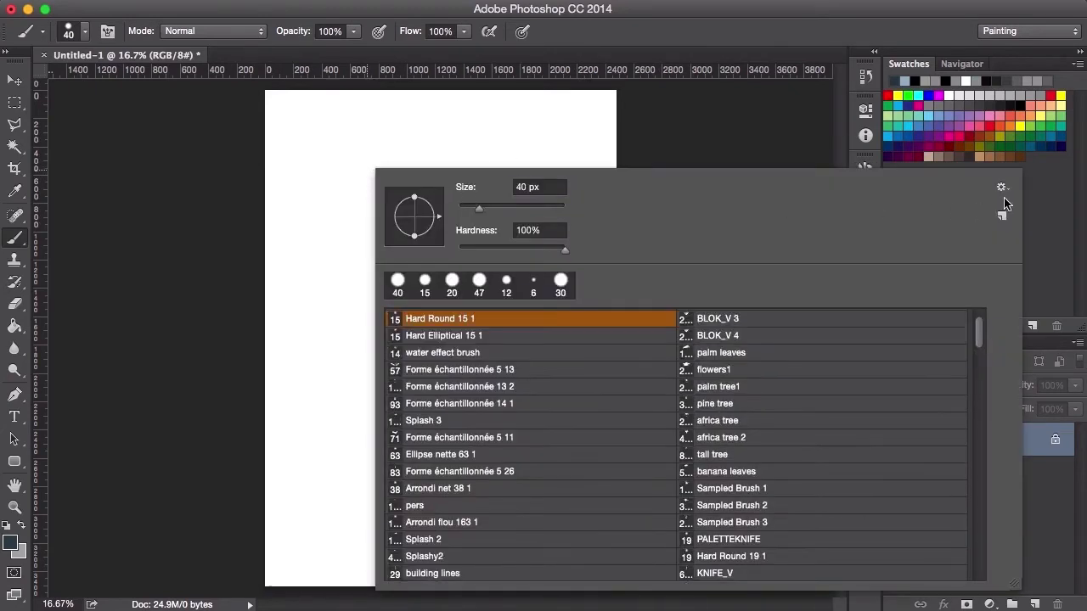
Step: Switch the preset picker's view to Large List with thumbnails via its gear menu
left_click(1002, 187)
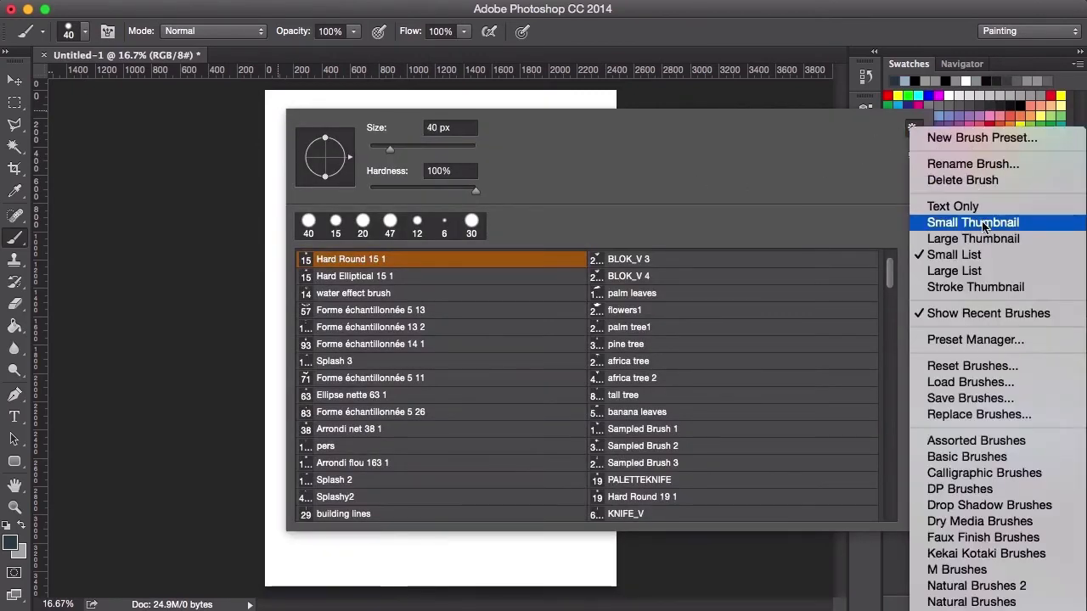
left_click(971, 221)
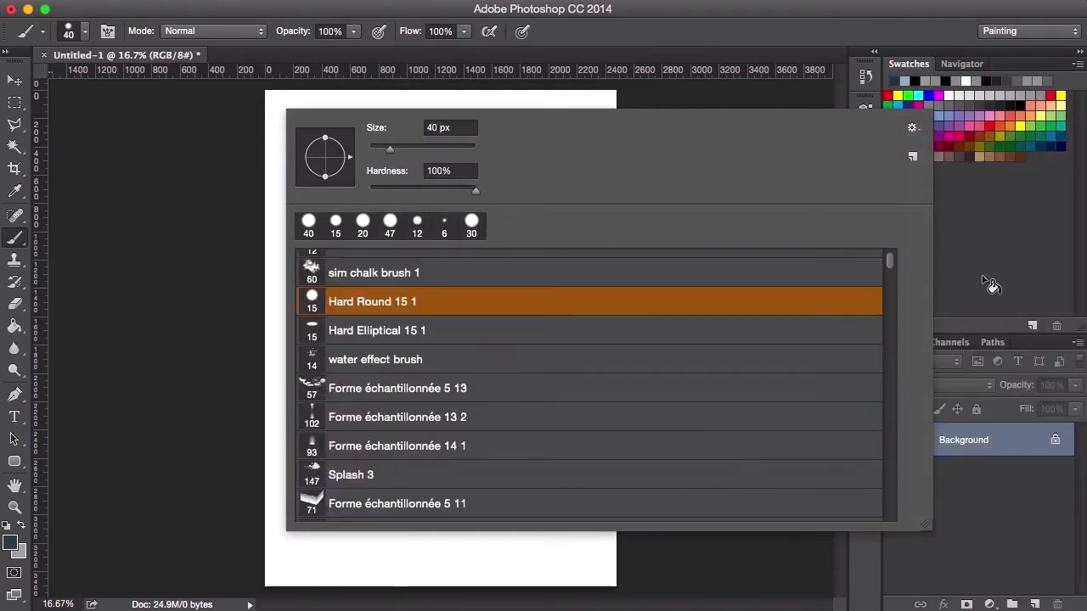
left_click(913, 128)
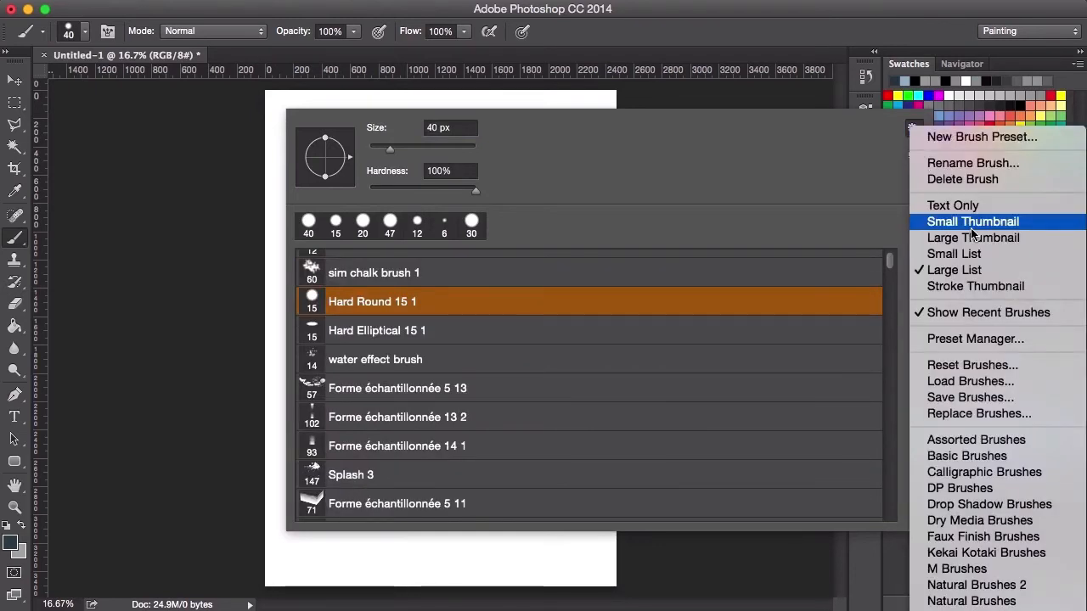
left_click(971, 221)
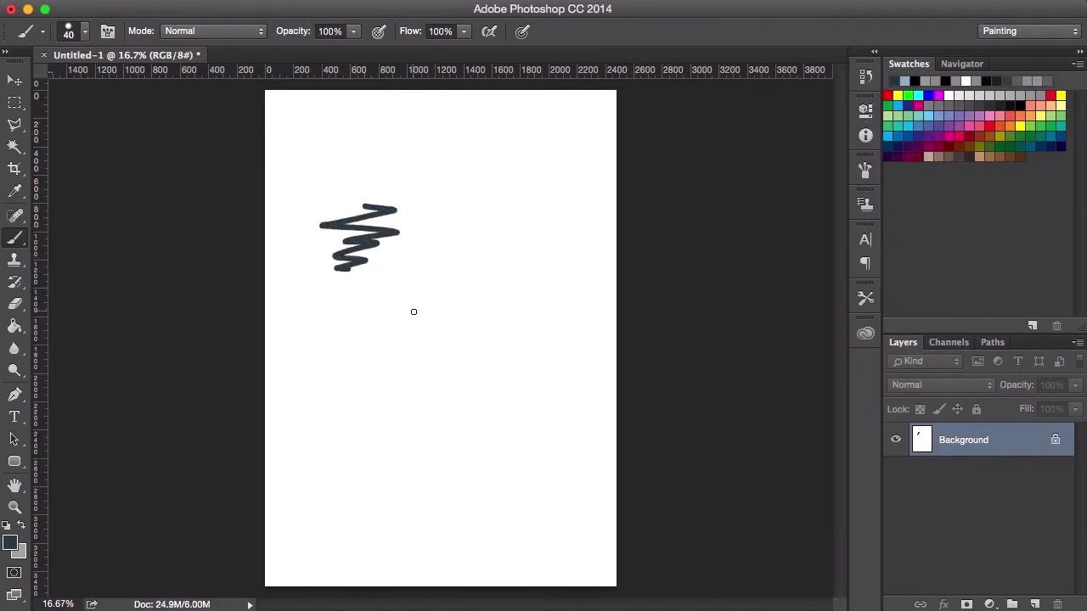
mouse_move(457, 355)
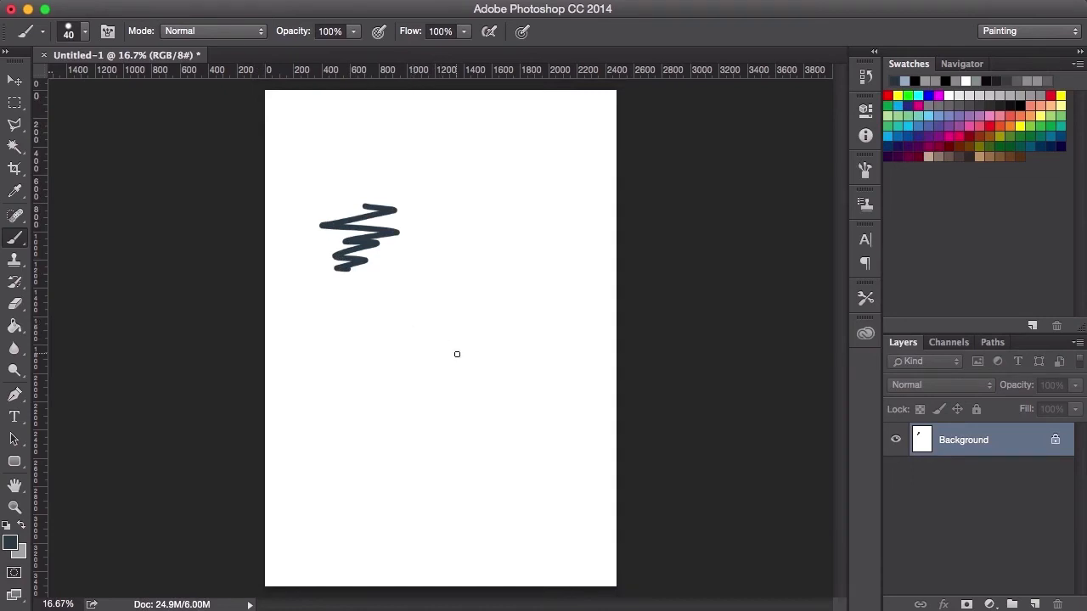
mouse_move(371, 262)
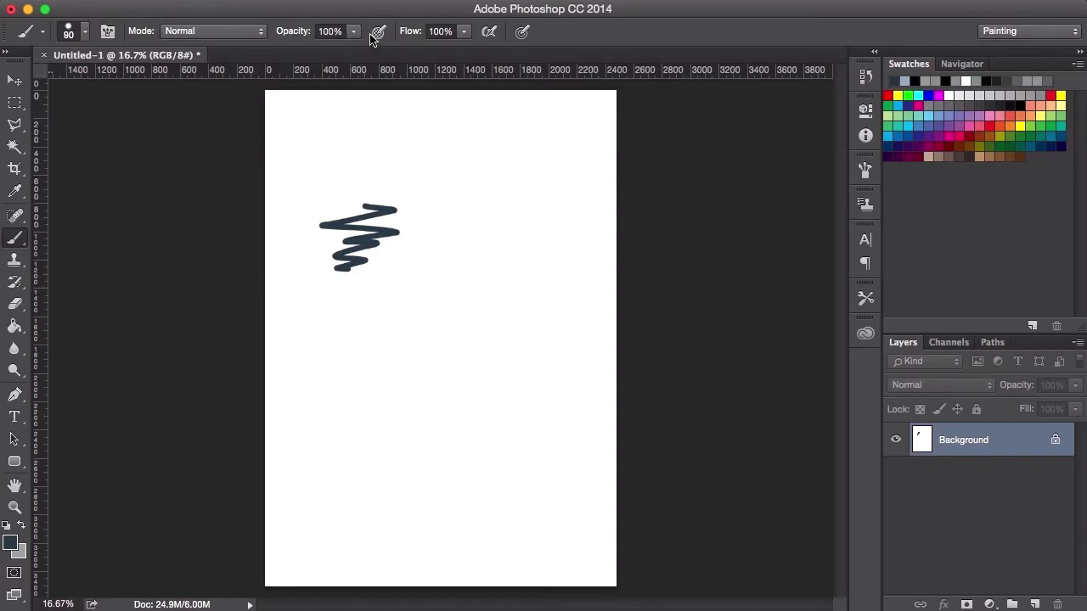
Step: Choose a soft round airbrush preset at 250 px for painting a soft blob
left_click(330, 31)
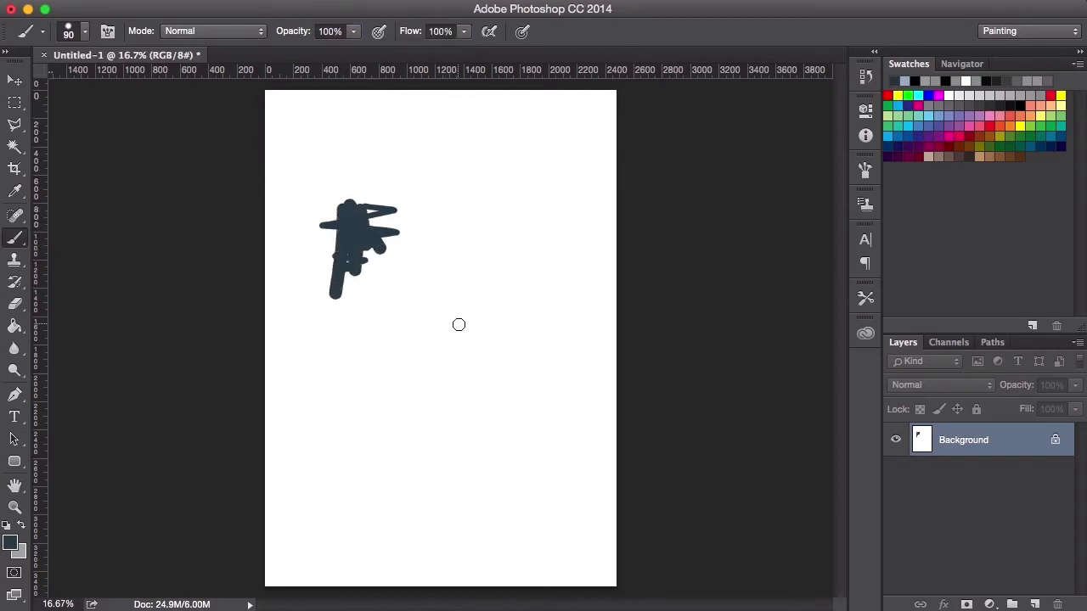
mouse_move(443, 309)
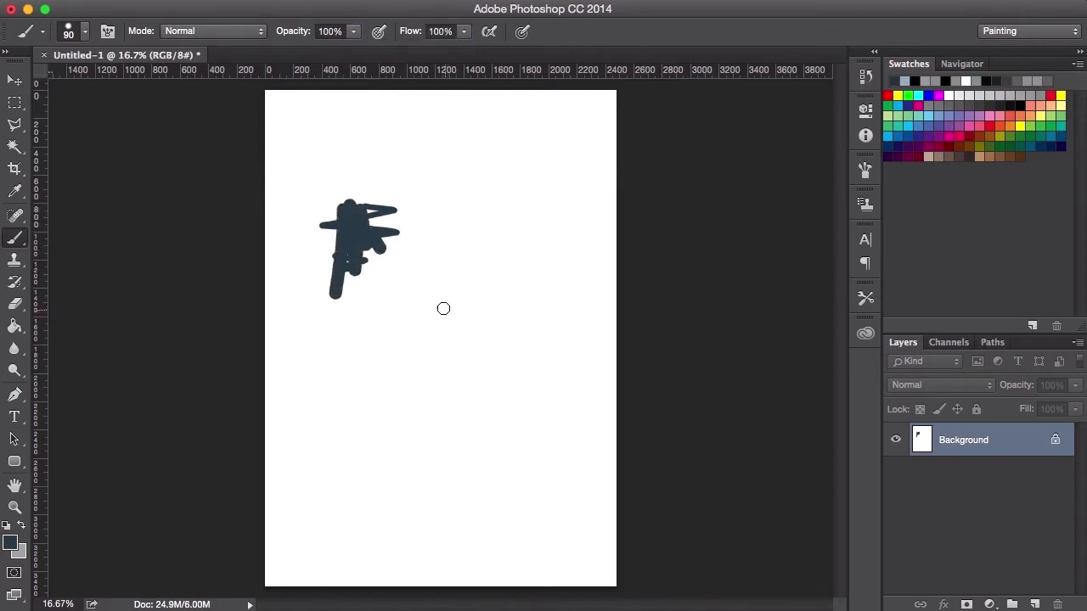
left_click(85, 31)
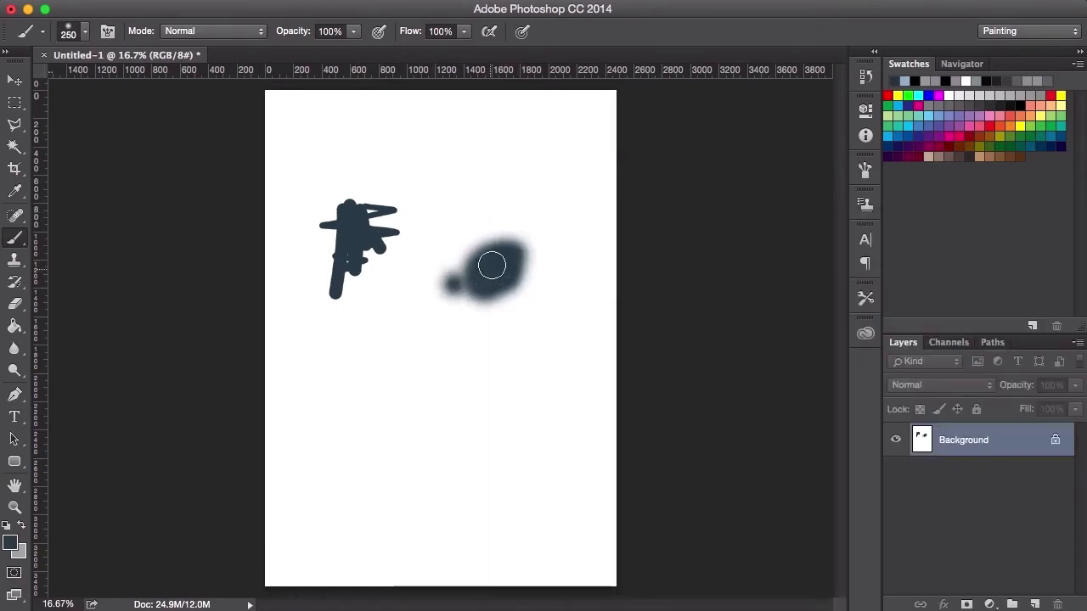
Step: Add another soft stroke to the blob, then browse the preset list down to the cloud brushes
left_click_drag(491, 265, 523, 253)
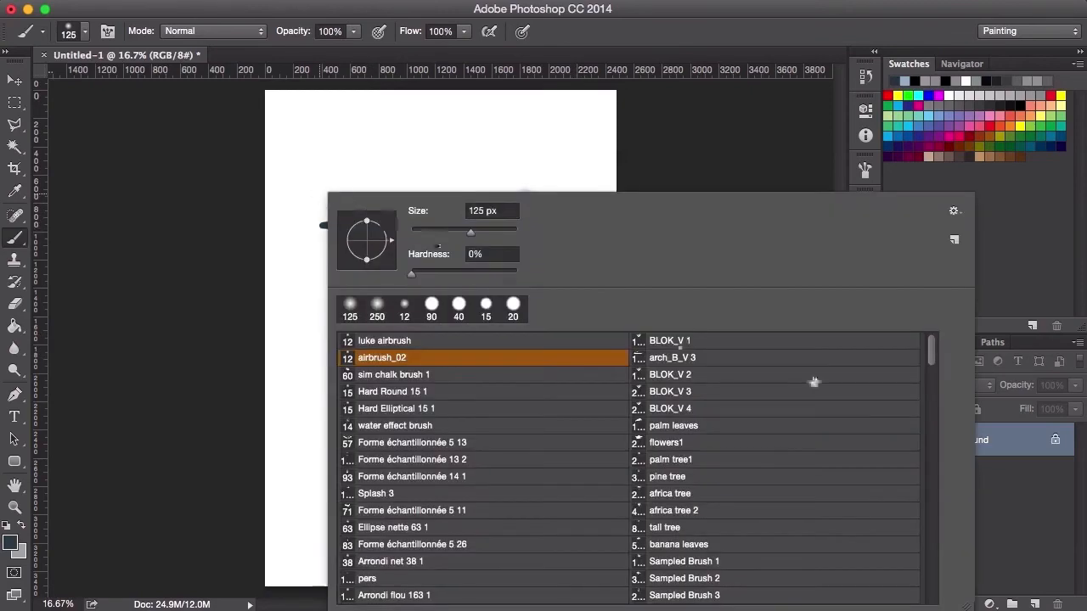
scroll("down", 3)
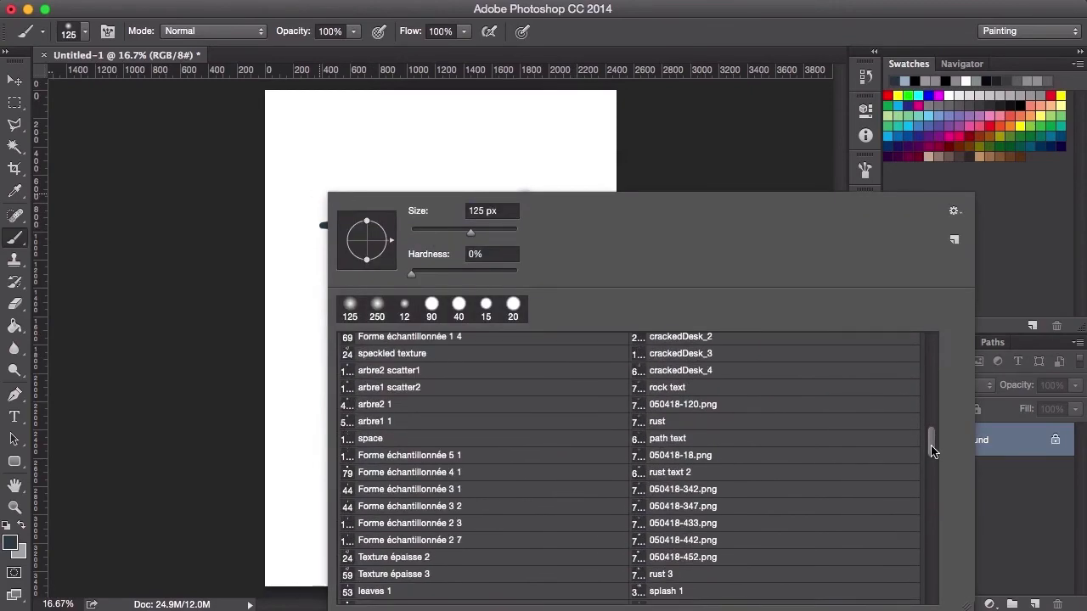
scroll("down", 3)
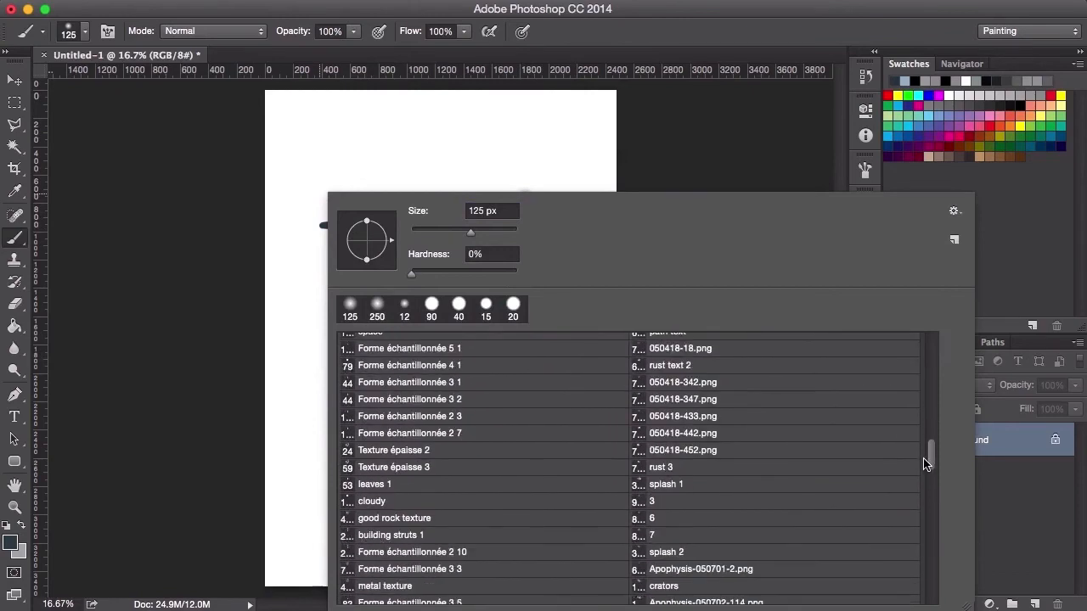
scroll("down", 3)
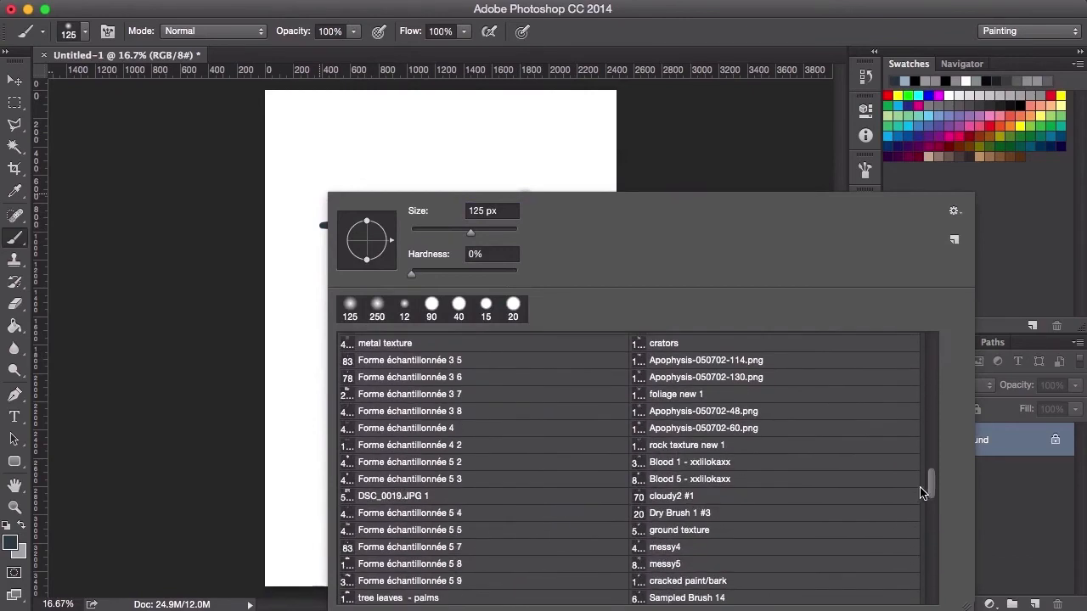
scroll("down", 3)
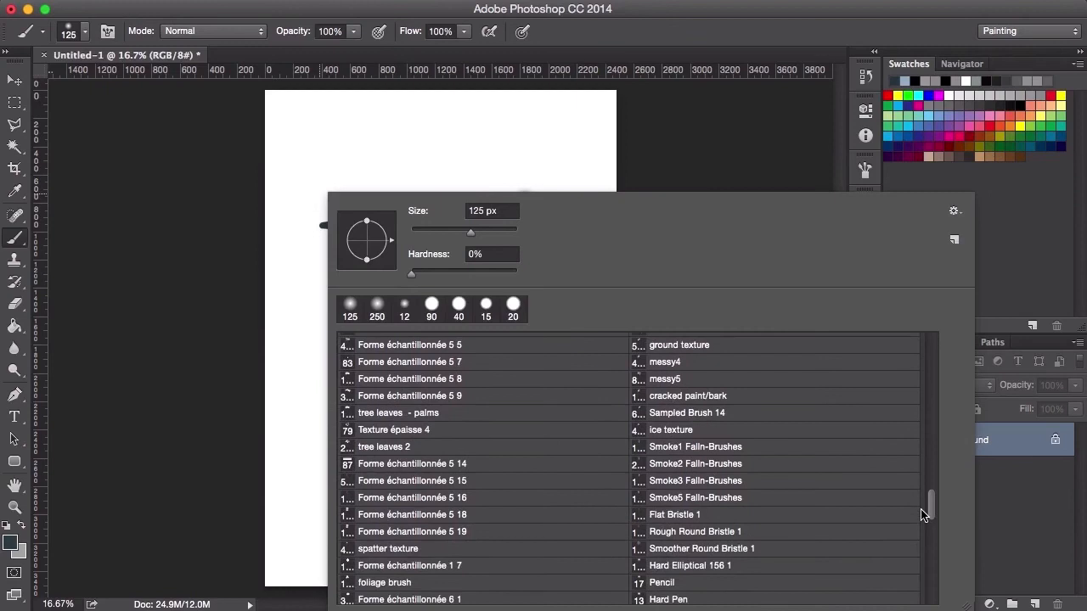
scroll("down", 3)
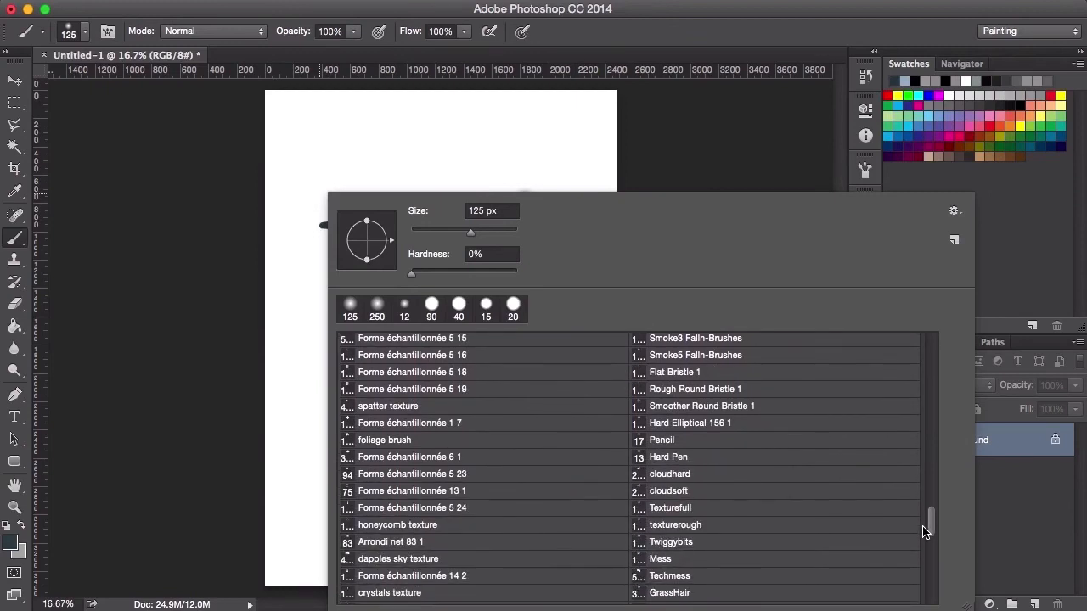
mouse_move(690, 482)
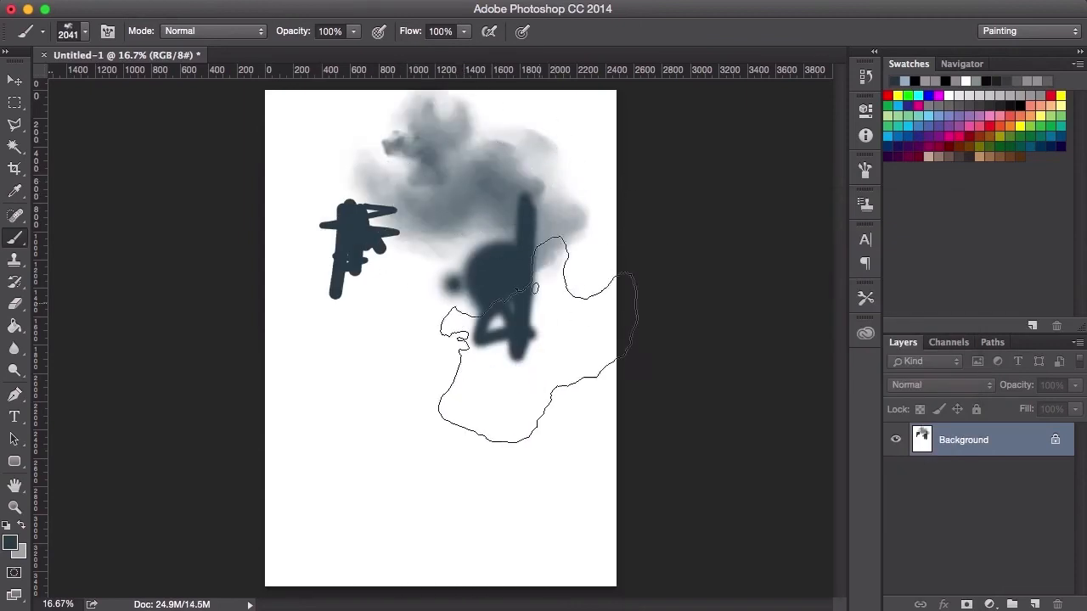
Step: Pick the cloud and grass presets for the textured strokes and show the full brush settings
left_click(72, 31)
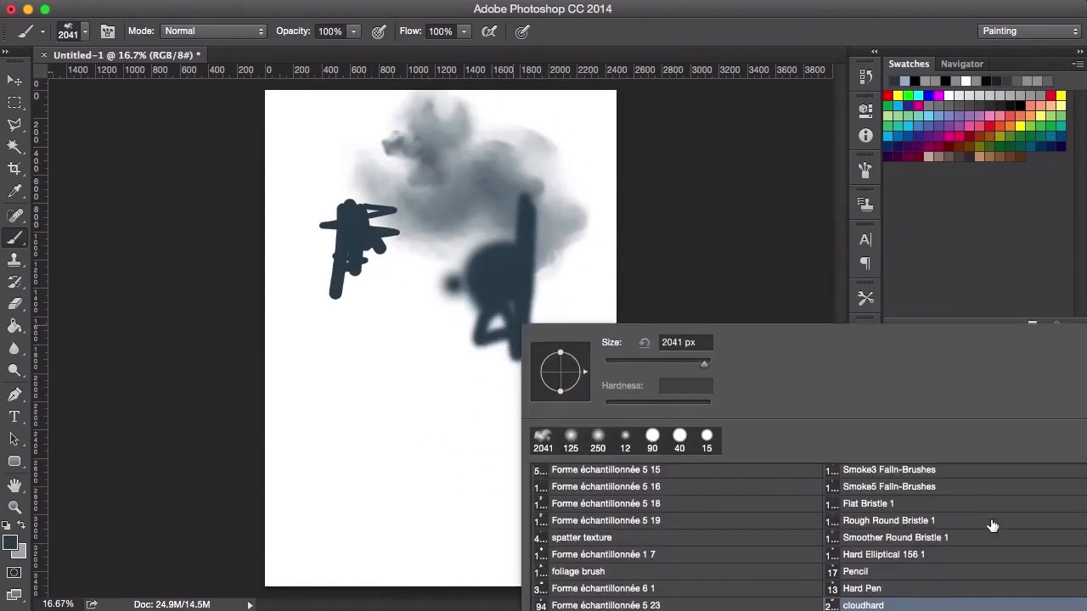
mouse_move(910, 571)
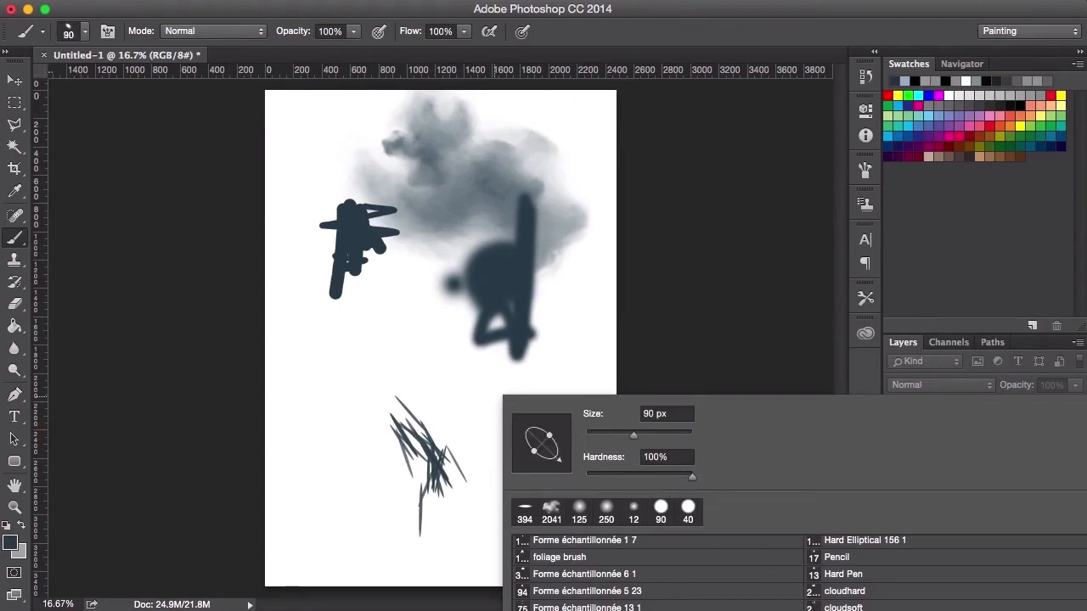
scroll("down", 3)
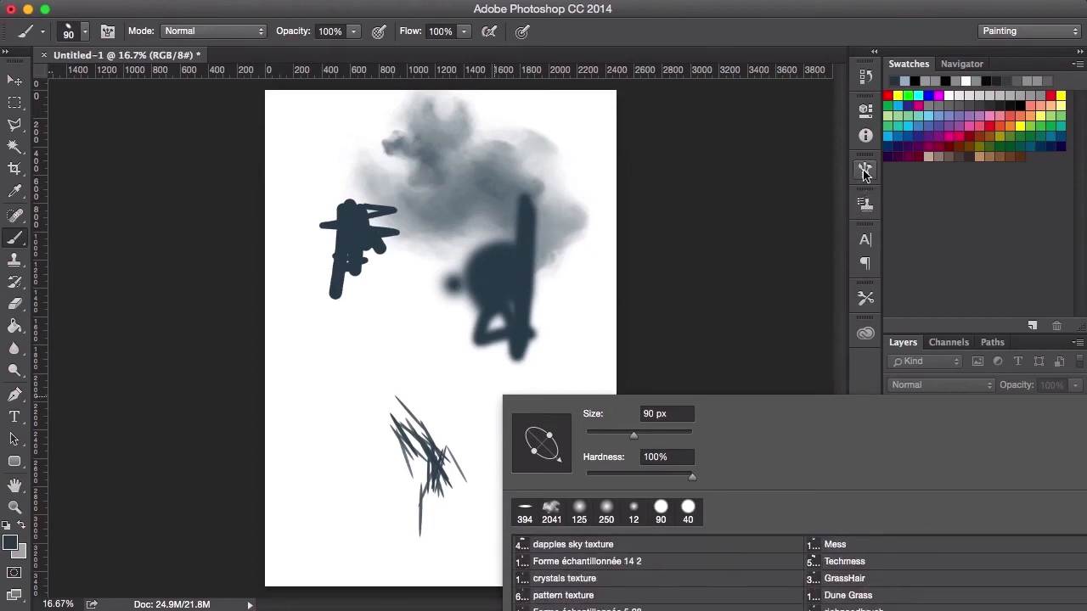
left_click(864, 170)
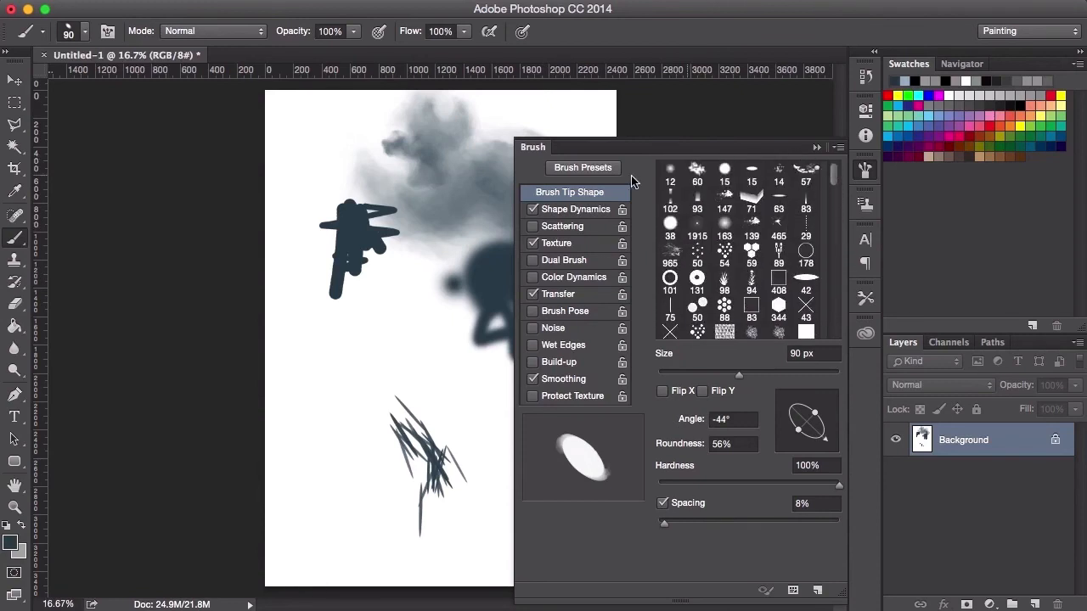
mouse_move(574, 214)
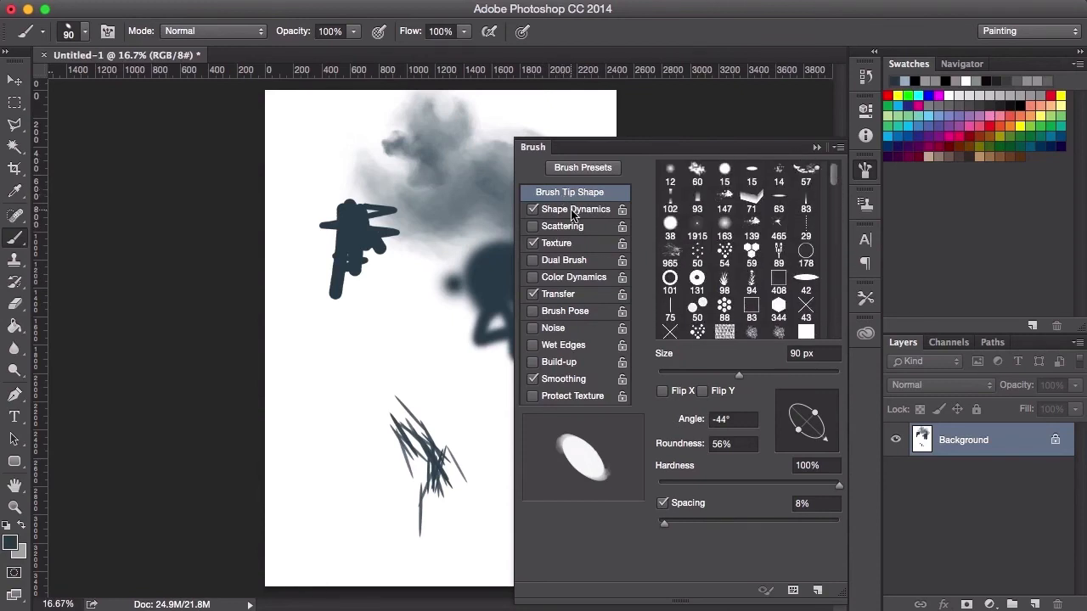
mouse_move(576, 212)
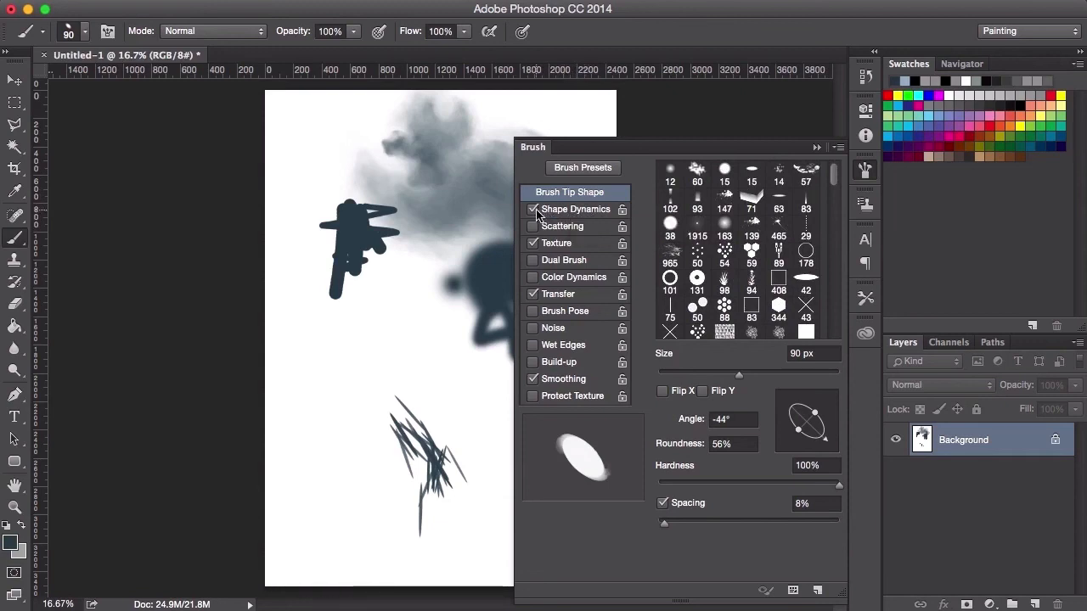
Step: Enable Shape Dynamics with pen-pressure minimum diameter 11% and close the brush settings
left_click(533, 243)
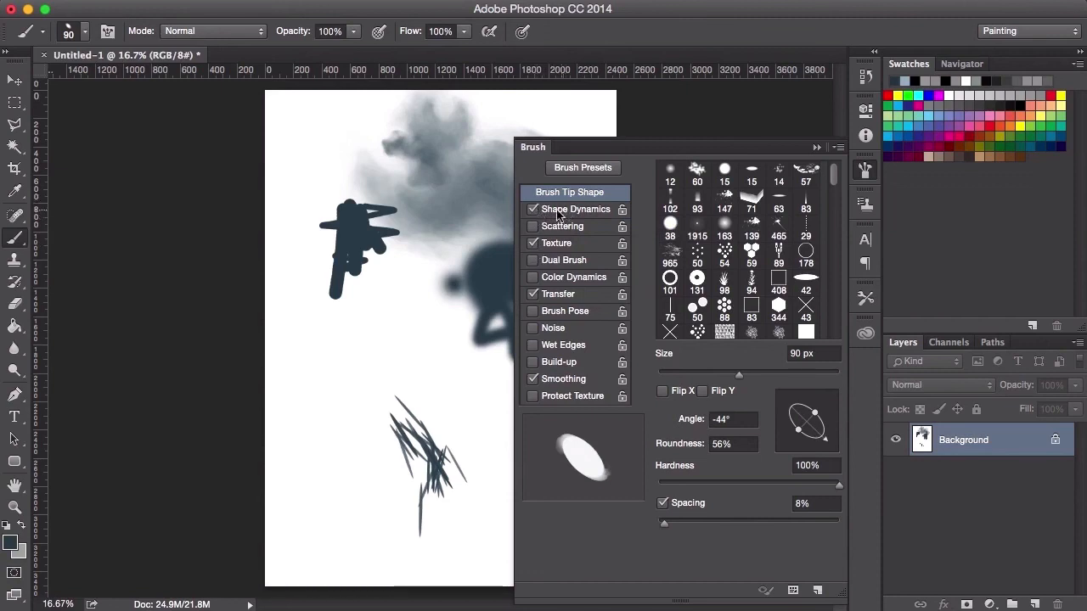
left_click(534, 209)
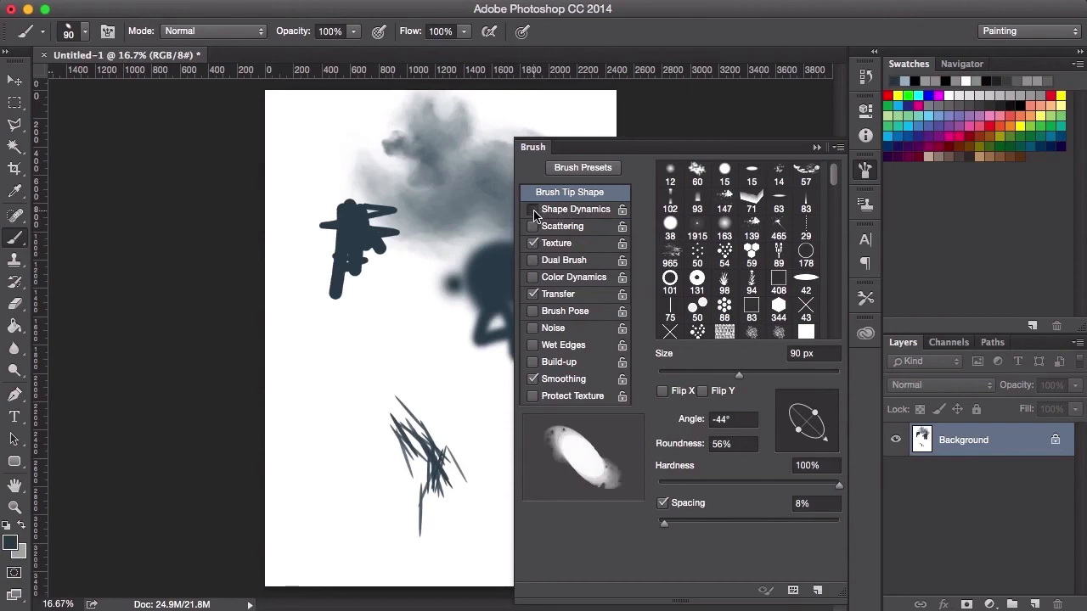
left_click(534, 211)
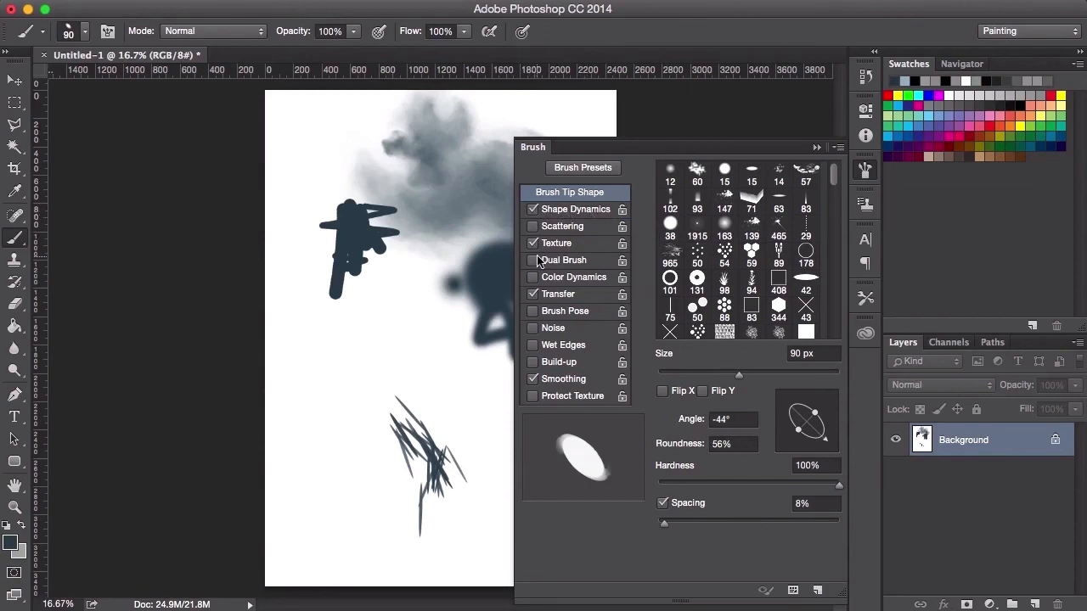
left_click(576, 208)
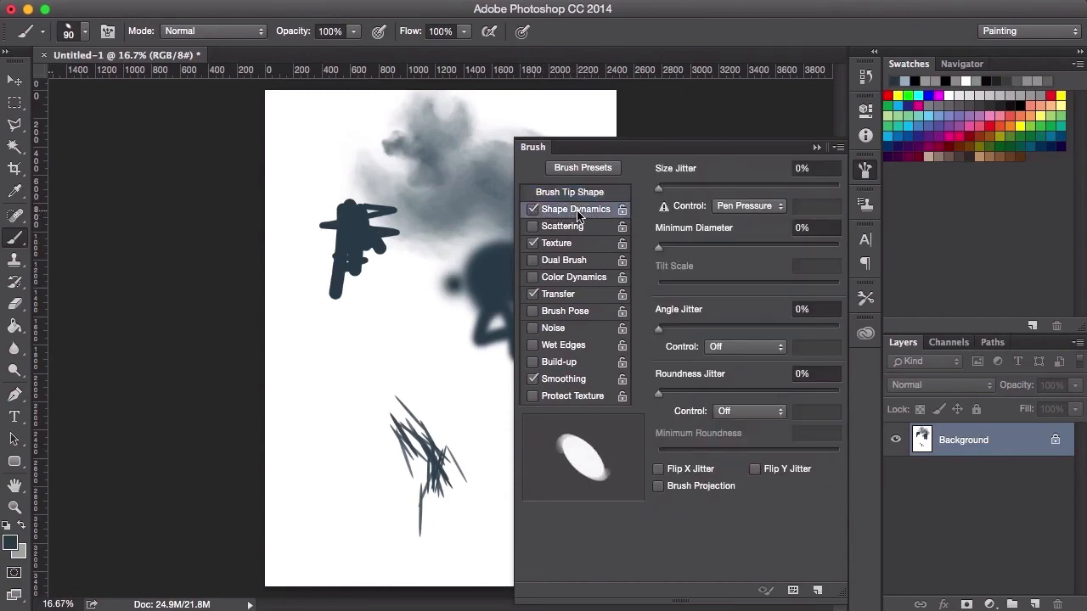
left_click_drag(659, 187, 688, 187)
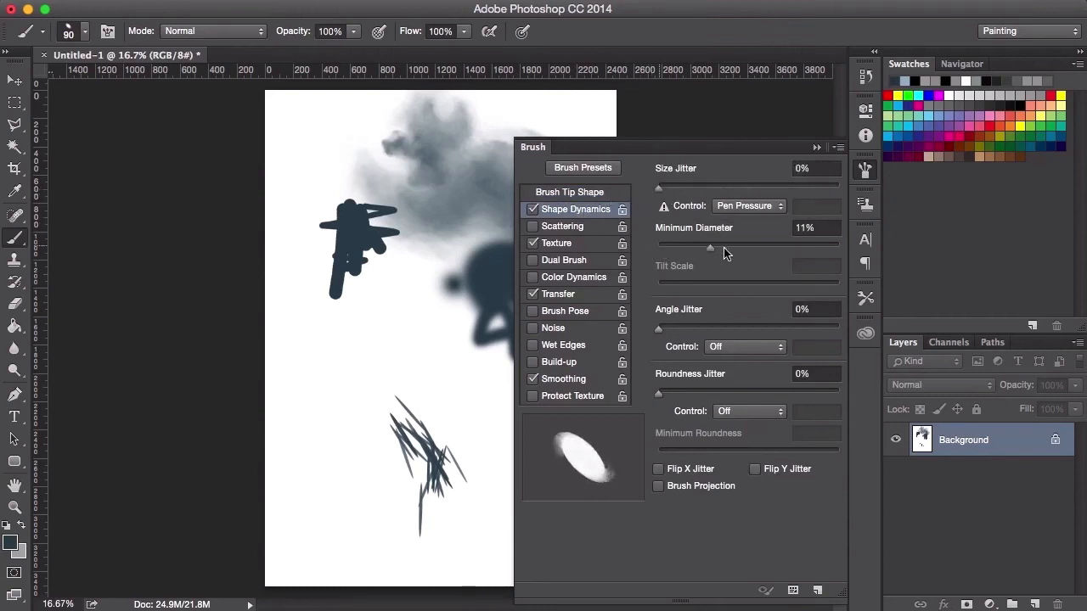
left_click(864, 170)
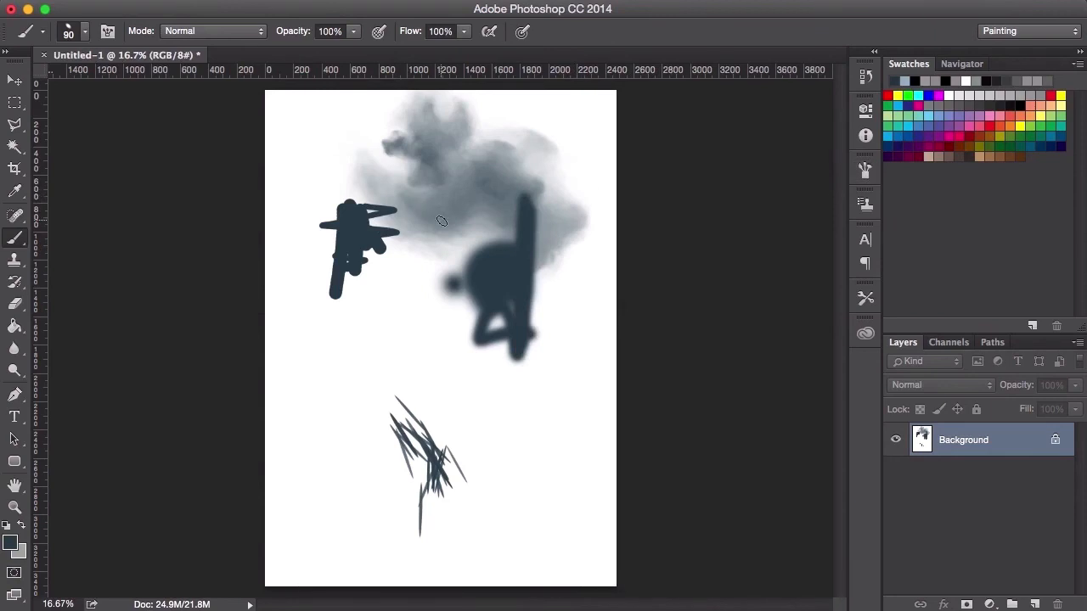
mouse_move(387, 356)
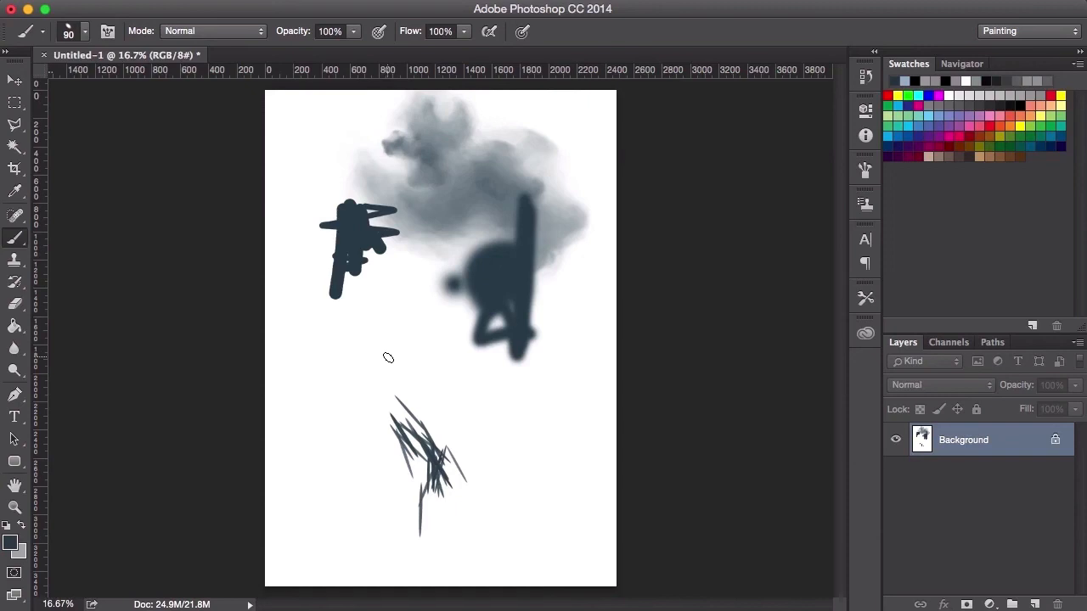
mouse_move(432, 375)
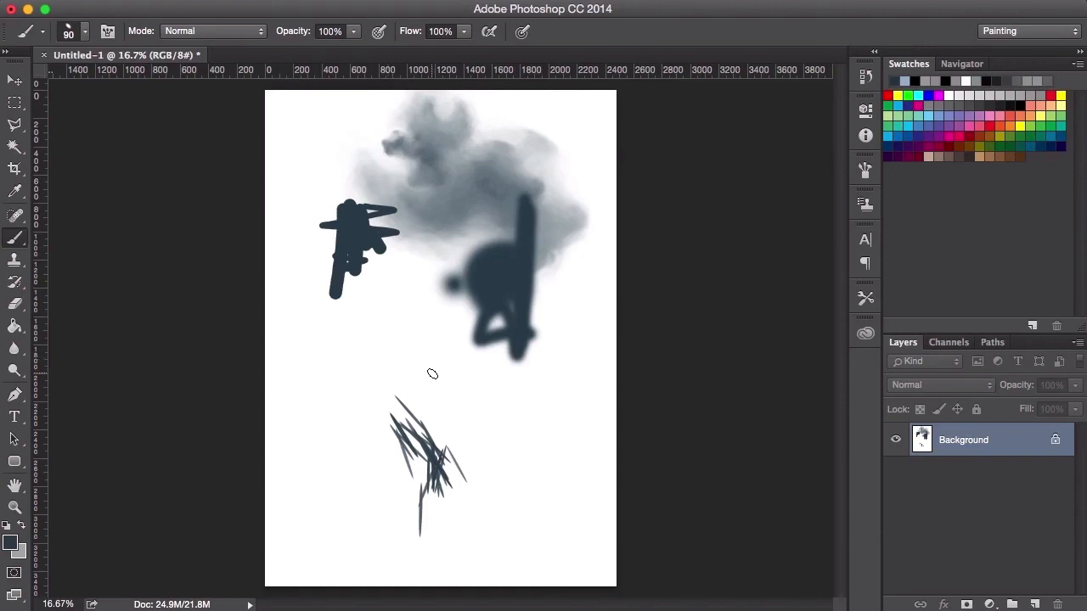
mouse_move(452, 371)
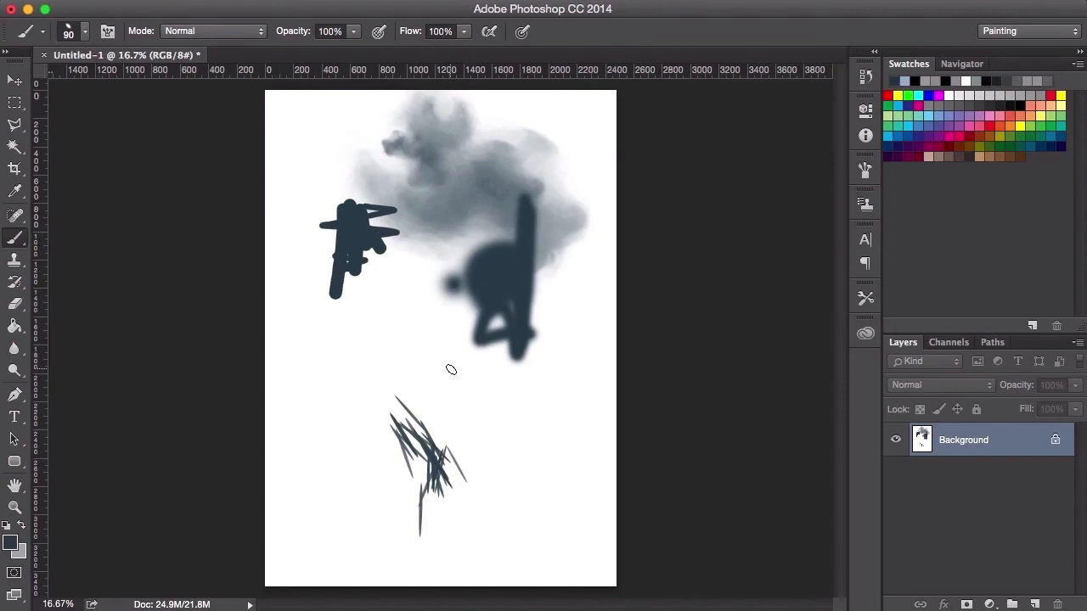
mouse_move(482, 357)
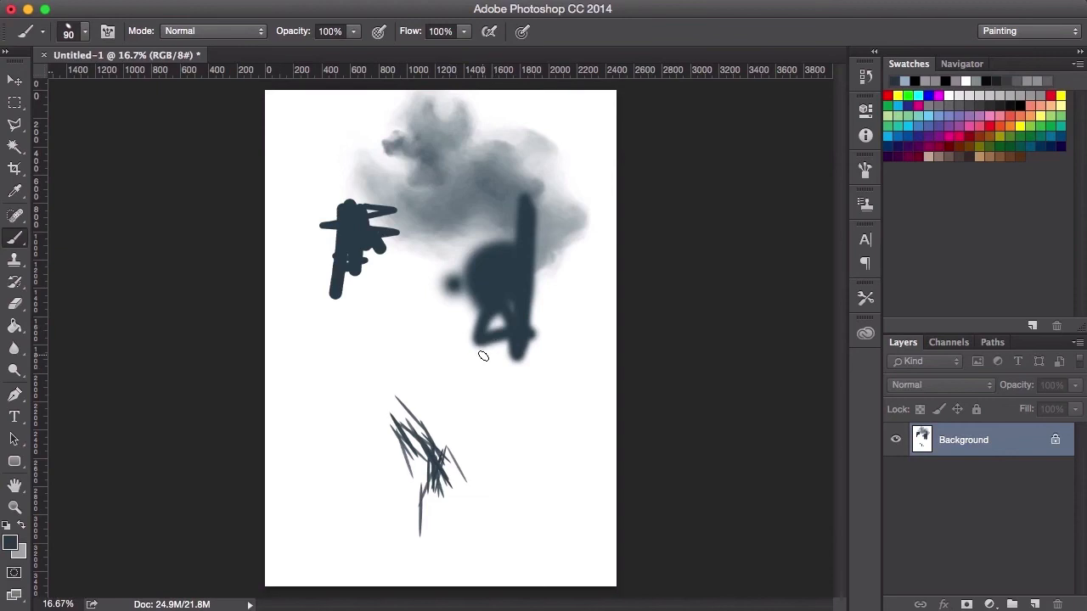